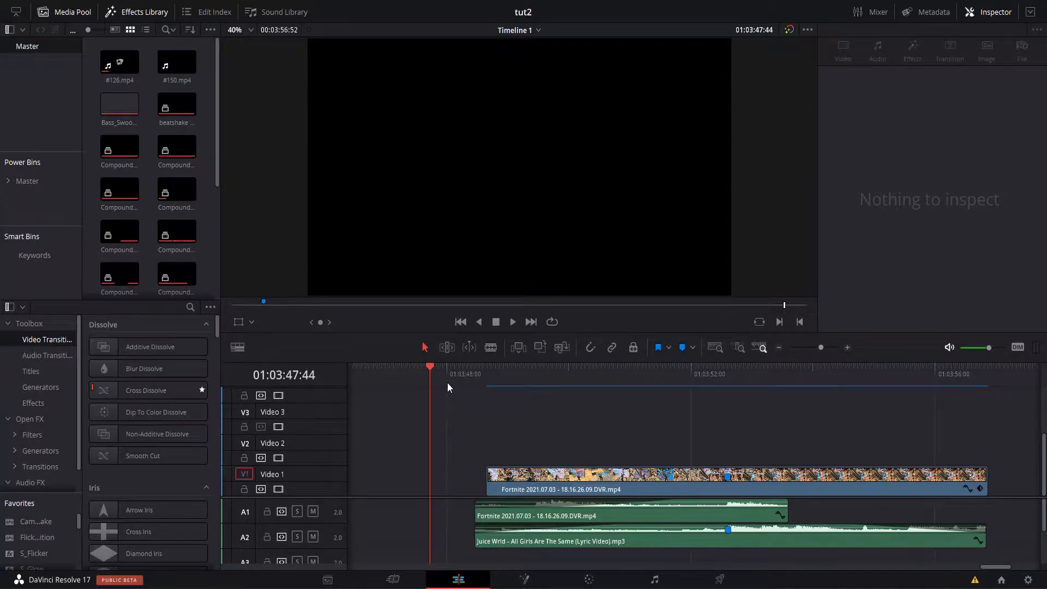
Blade the Fortnite clip into three pieces around the pump moment and select the short piece.
left_click(636, 375)
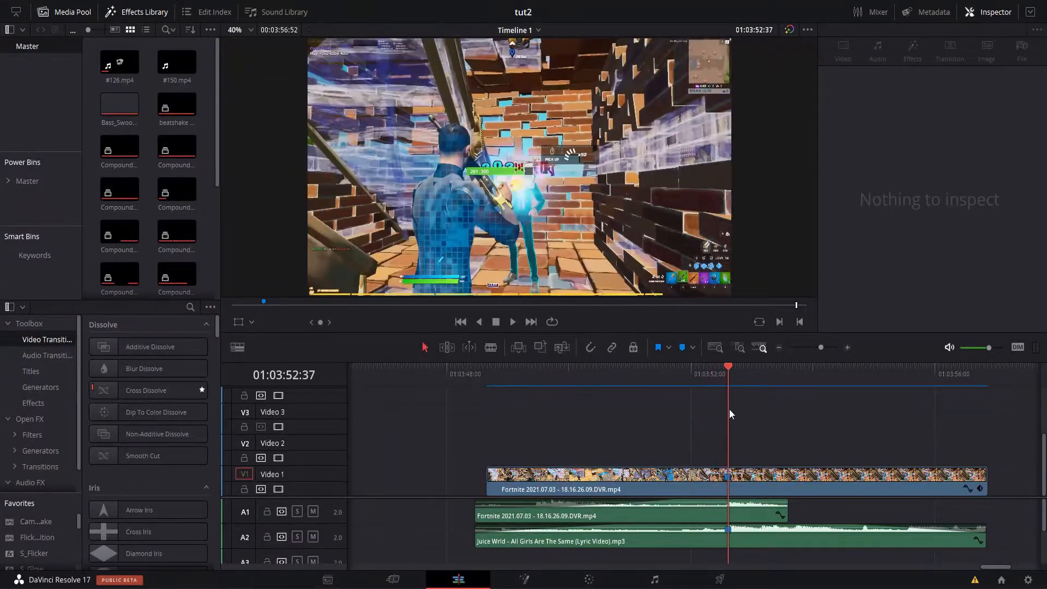
left_click(693, 366)
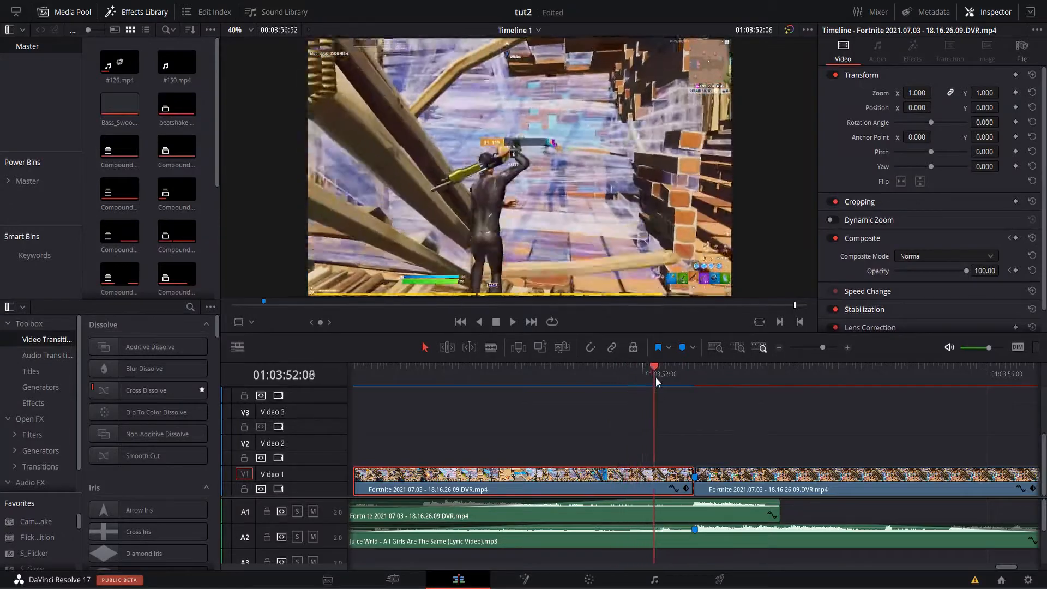
left_click(646, 374)
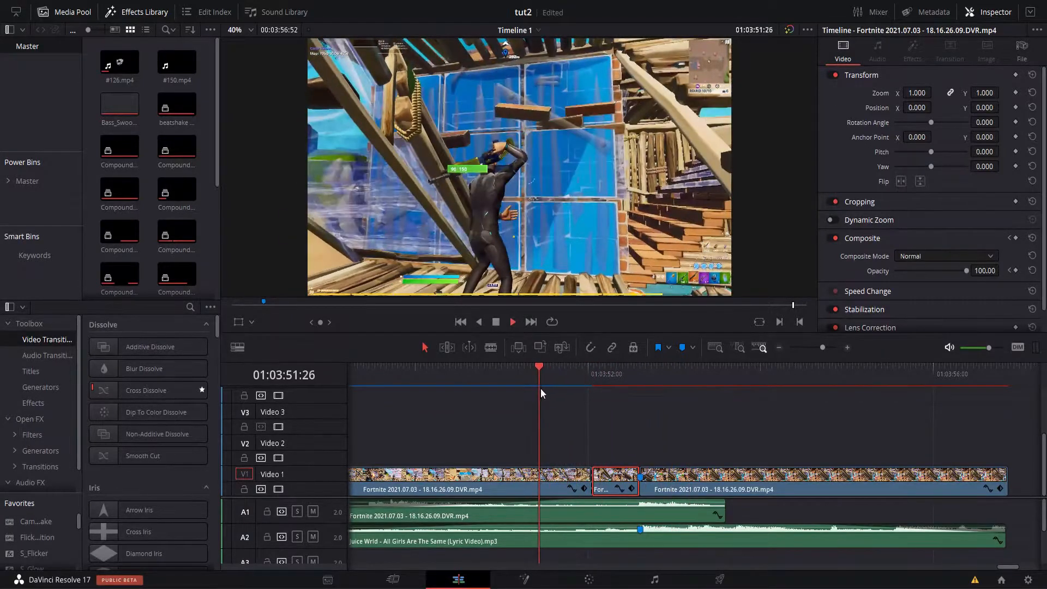
left_click(702, 374)
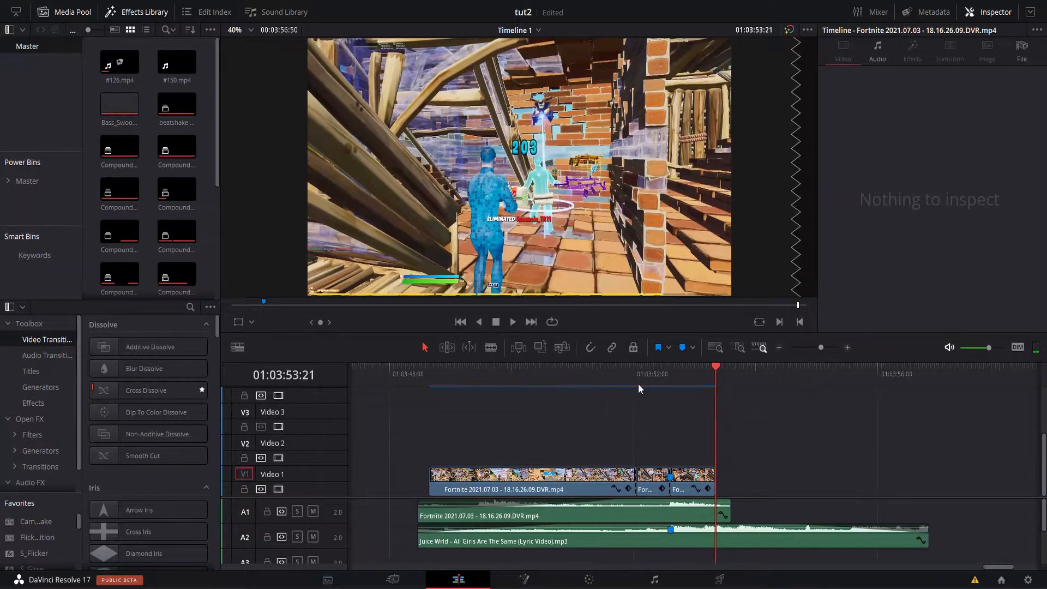
left_click(658, 474)
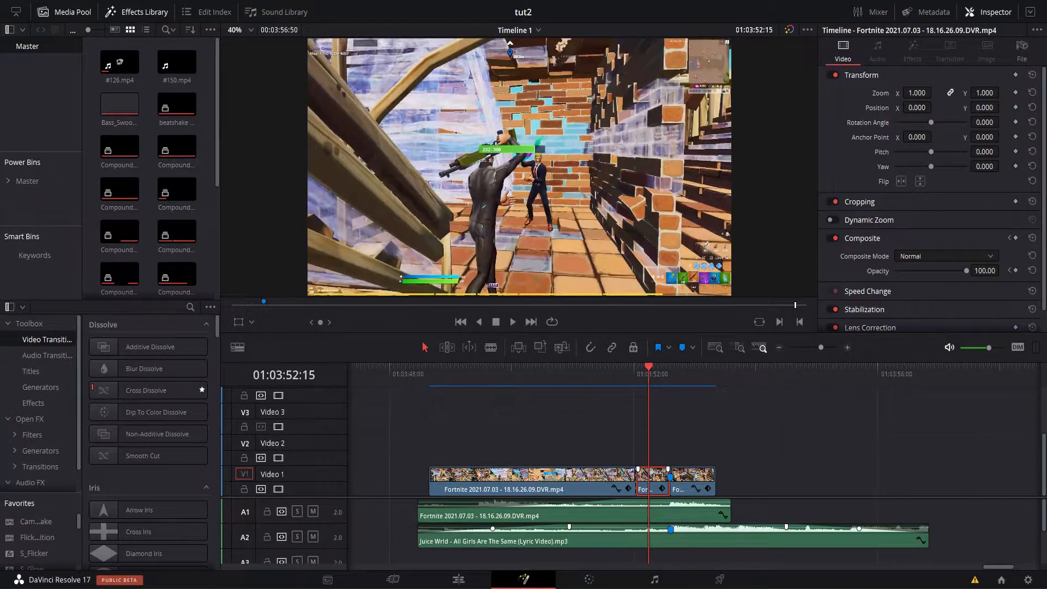
Add a Transform node in Fusion and keyframe Size and Angle at frame 767.
left_click(523, 579)
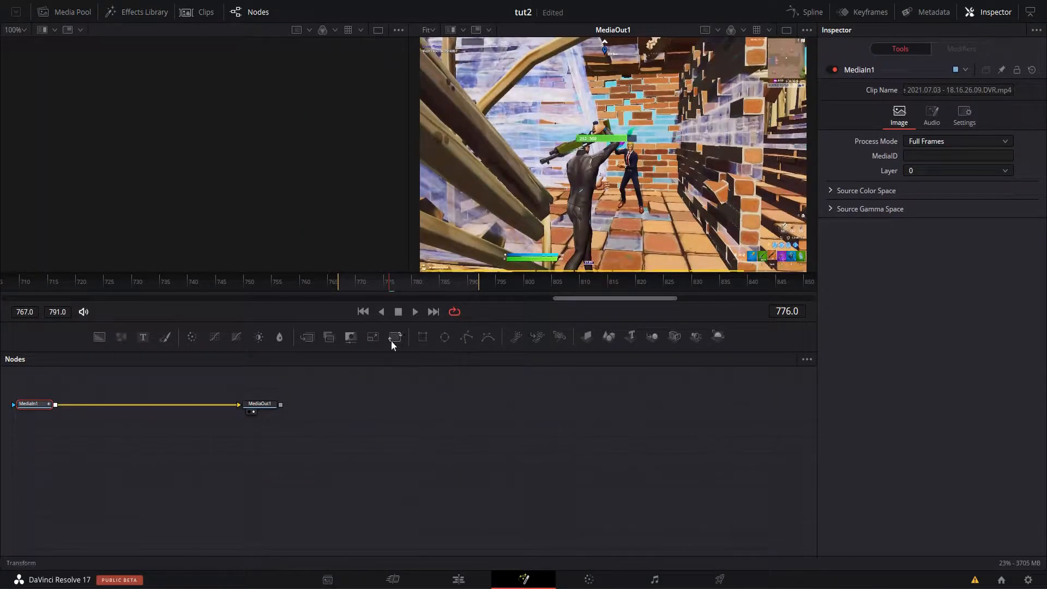
left_click(395, 337)
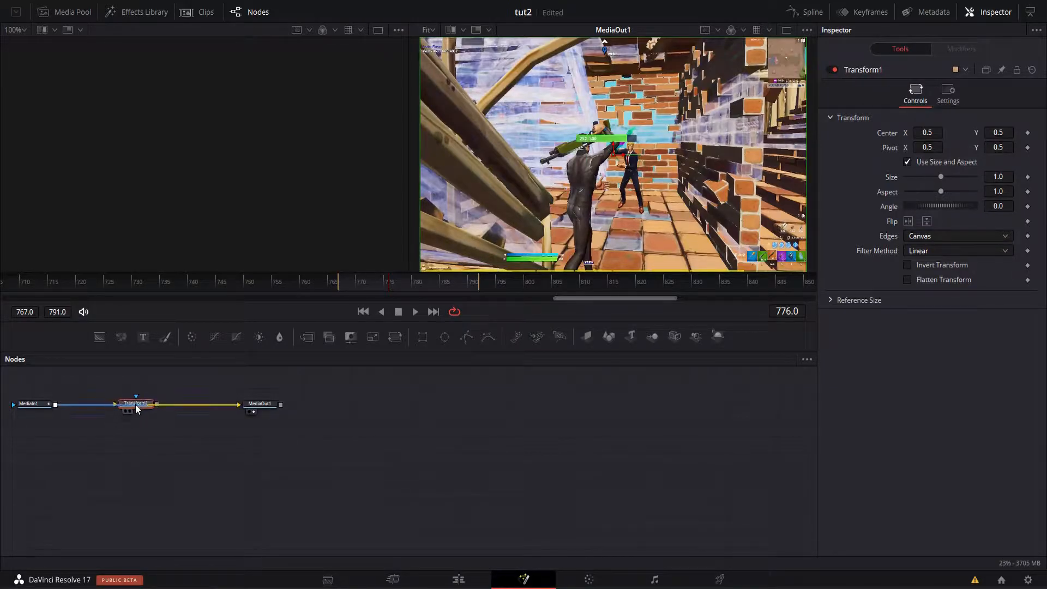
left_click(337, 282)
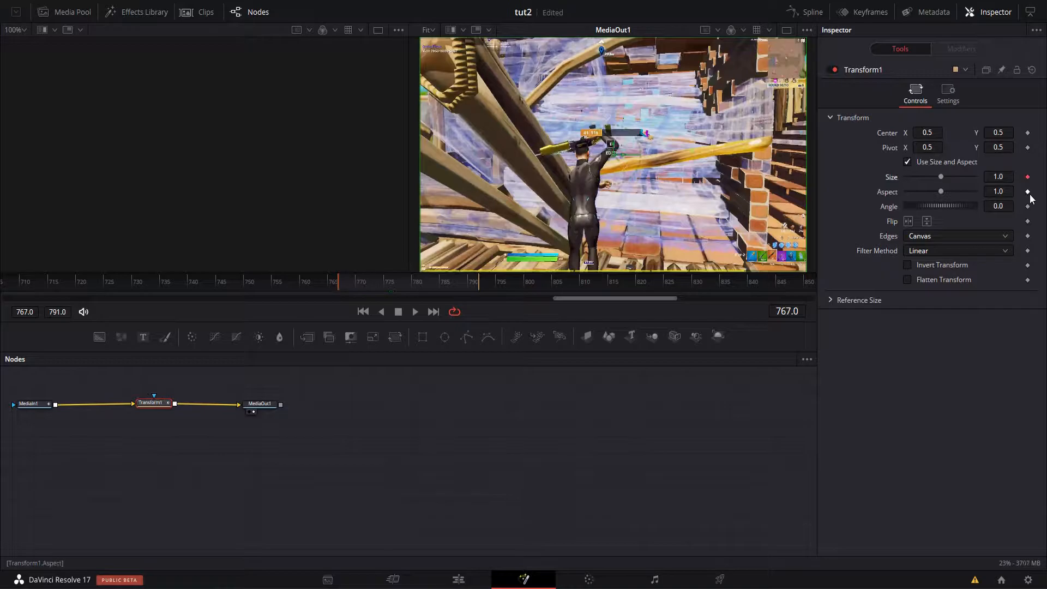
mouse_move(1028, 206)
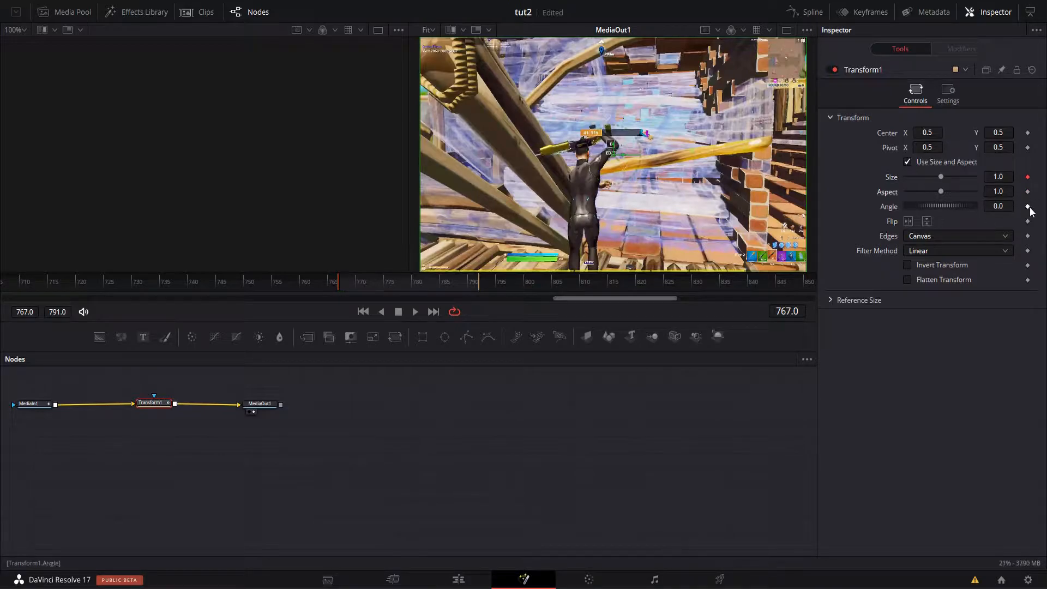
left_click(475, 280)
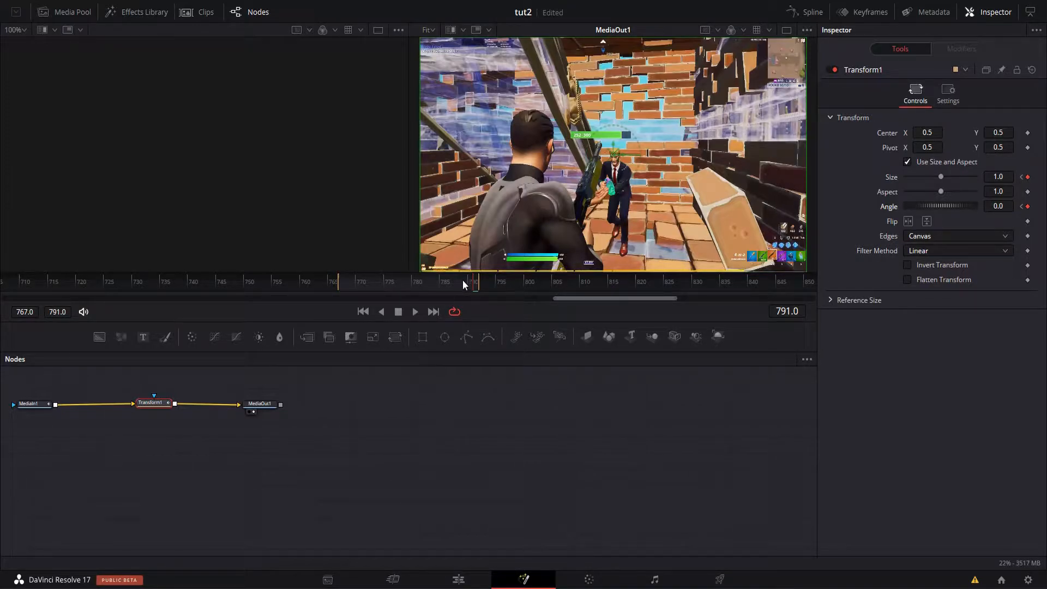
At frame 784 set Size 1.2 and Angle 5.2 for the zoom pump.
left_click(445, 281)
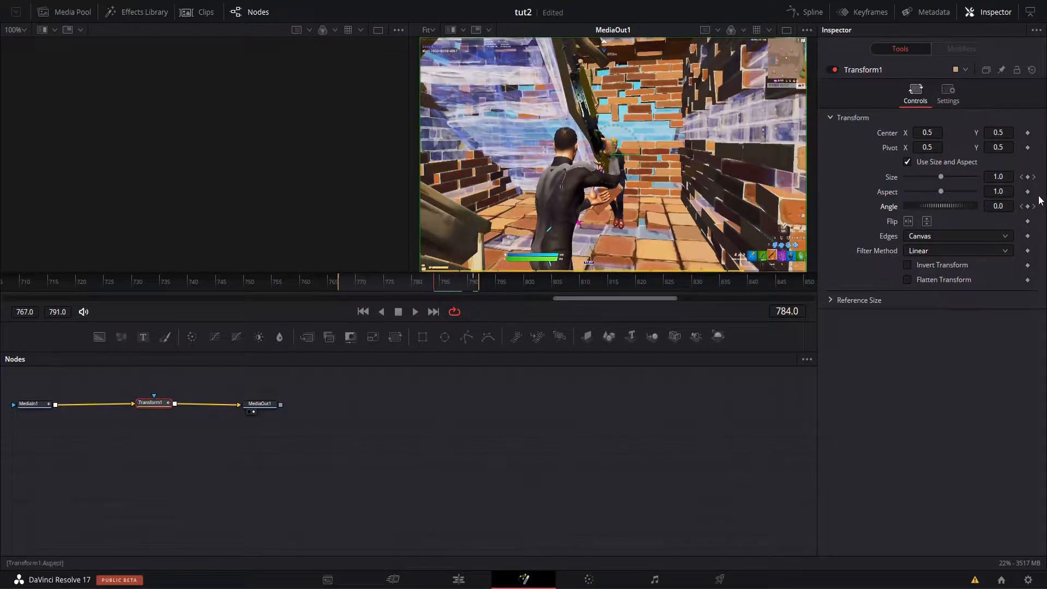
mouse_move(533, 358)
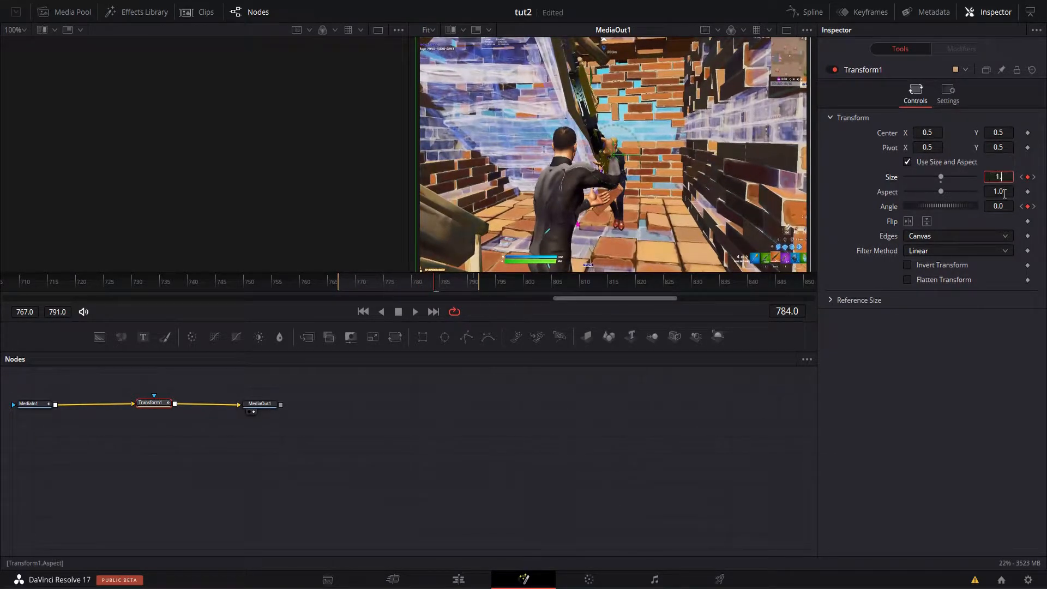
type("1.2")
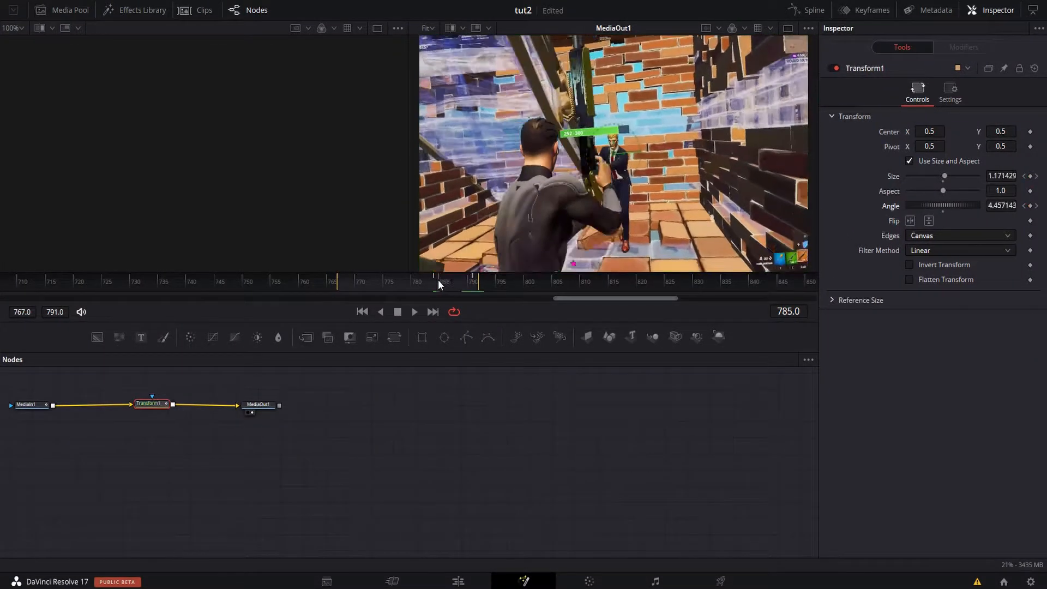
left_click(434, 281)
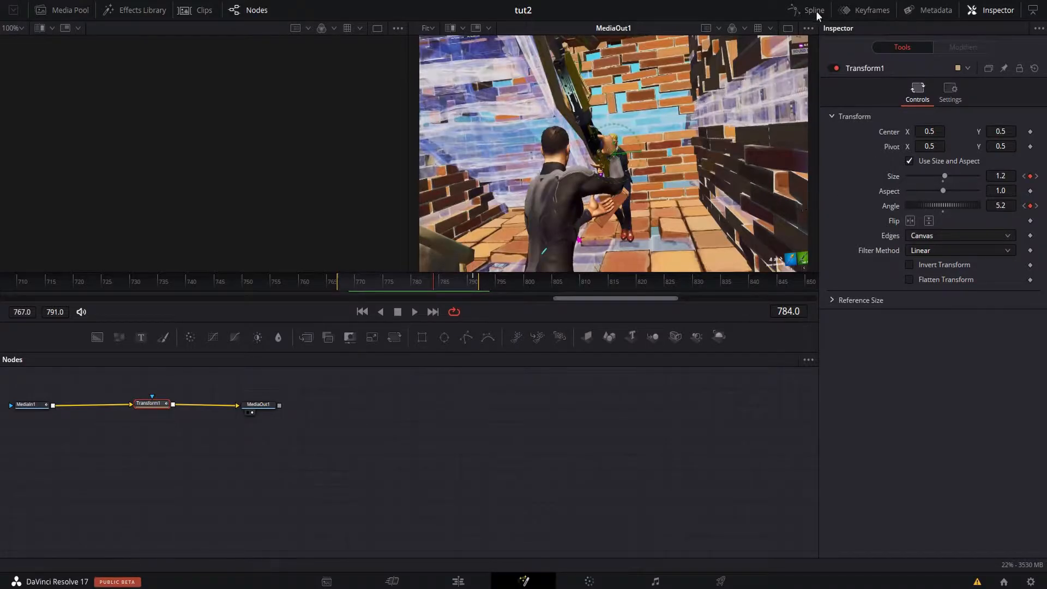
Ease the Size and Angle curves into smooth arcs in the Spline editor.
left_click(813, 9)
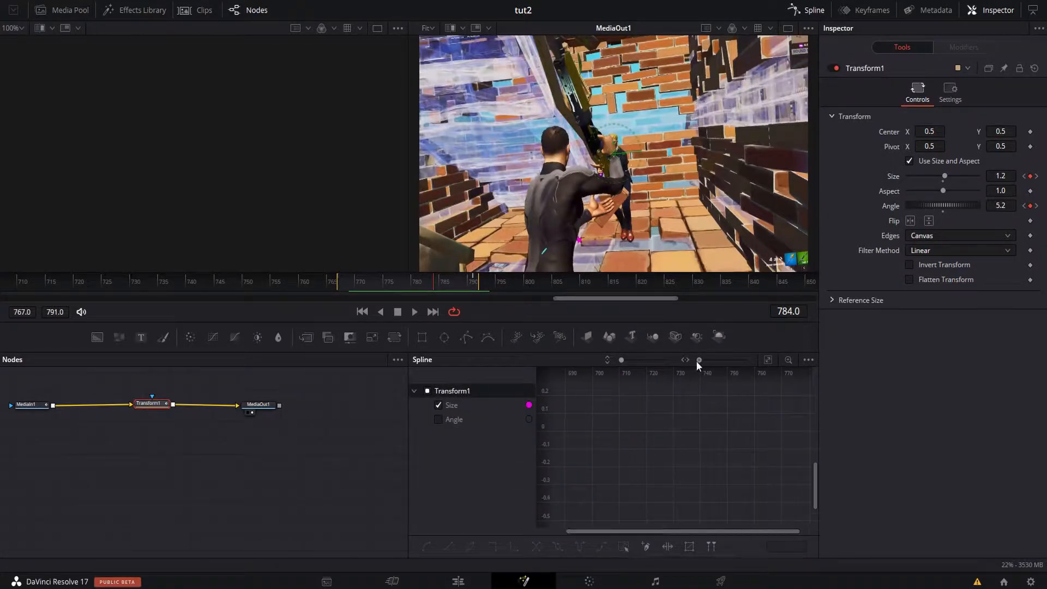
left_click(450, 405)
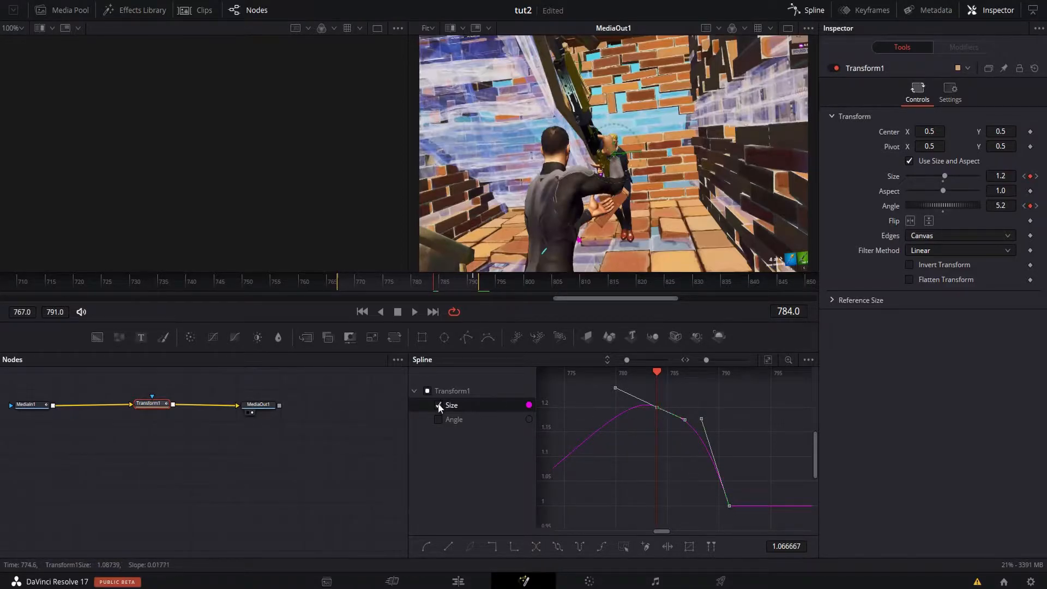
left_click(439, 419)
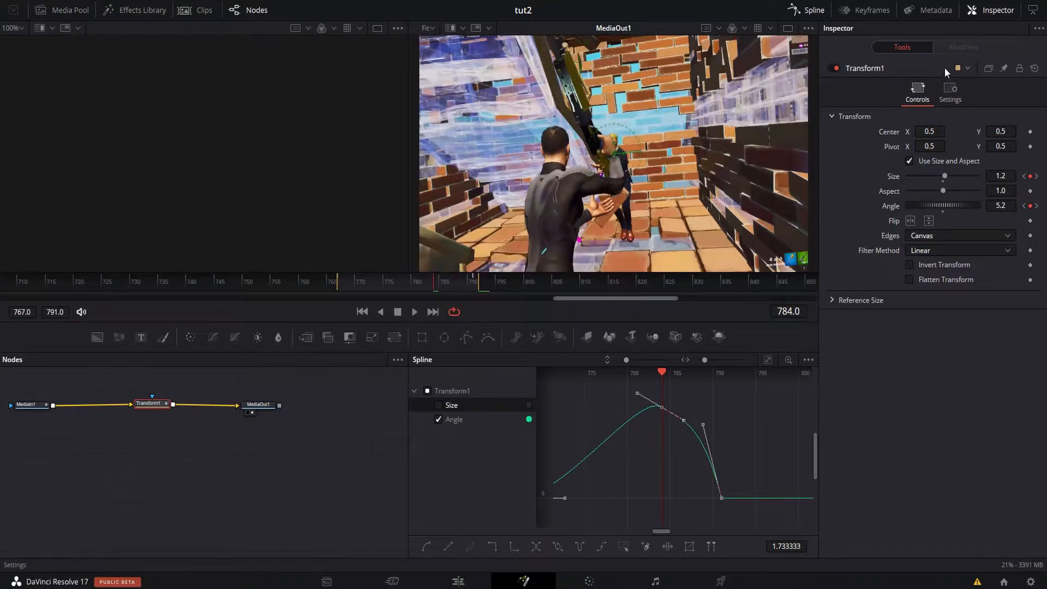
Enable Motion Blur in Transform1's Settings and return to the edit timeline.
left_click(950, 91)
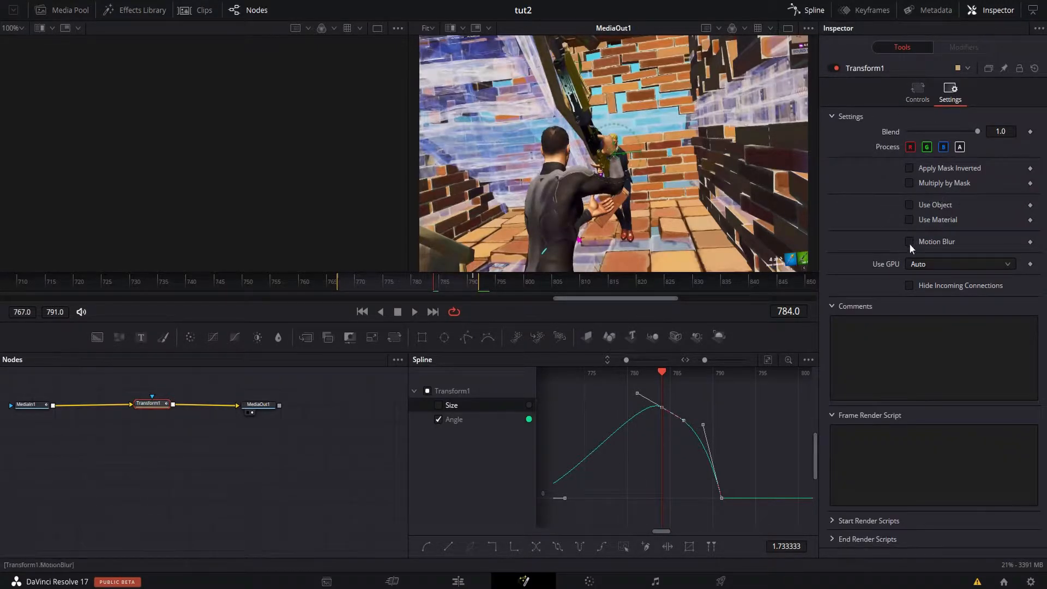
left_click(909, 242)
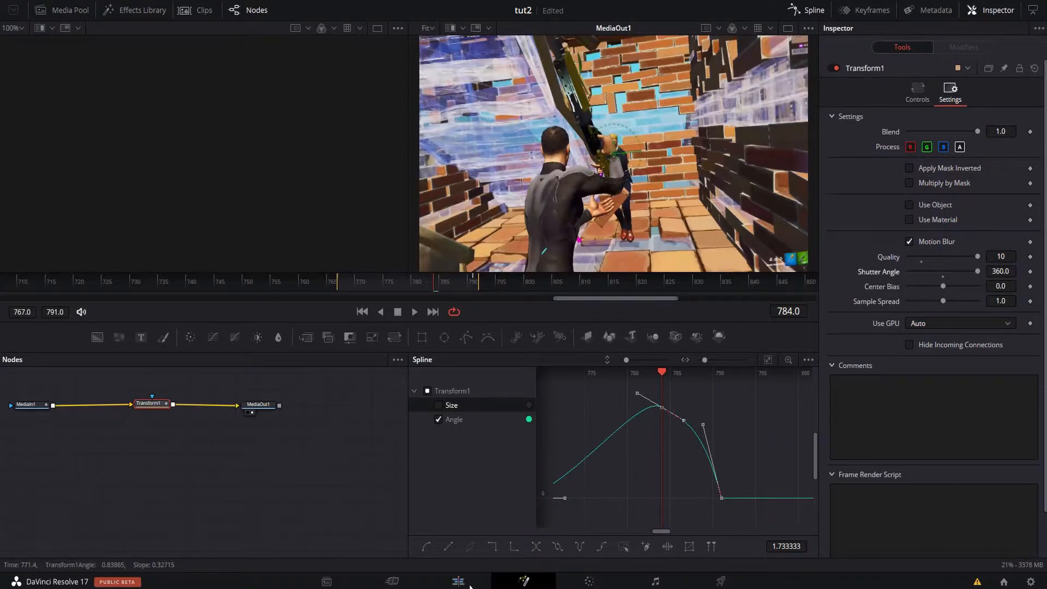
left_click(458, 580)
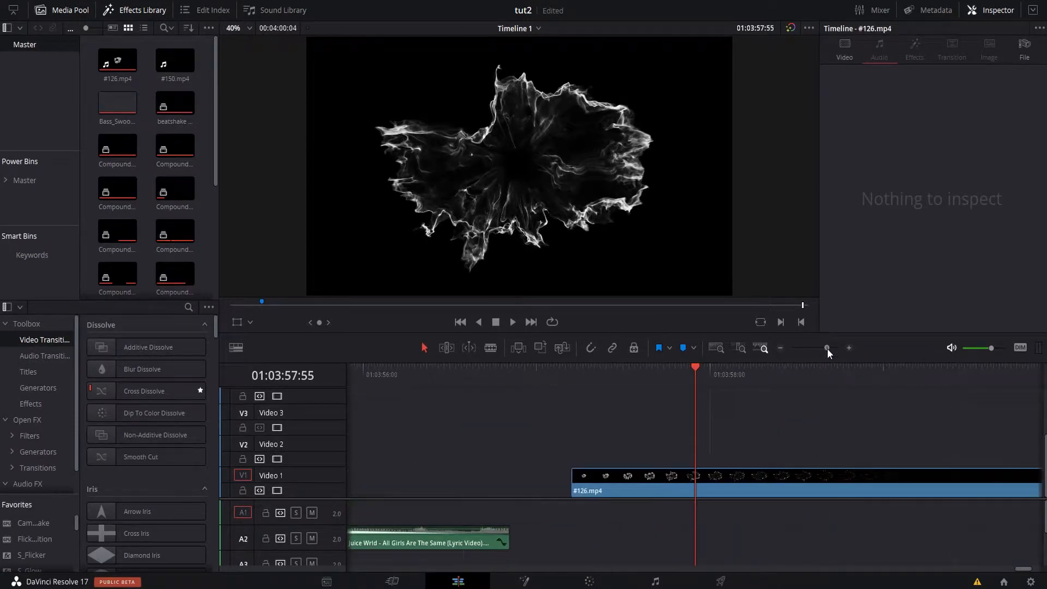
Set #126.mp4 Rotation Angle to -88.7 and blade the smoke clip in two.
left_click(631, 481)
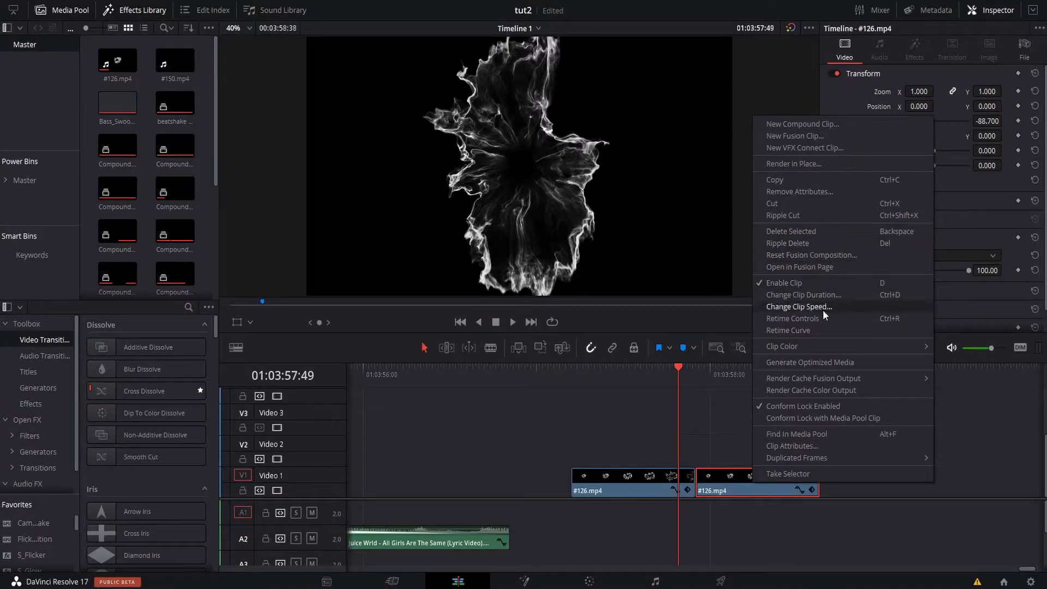
Change the second smoke piece's speed to -100% so it plays in reverse.
left_click(801, 307)
type("-100")
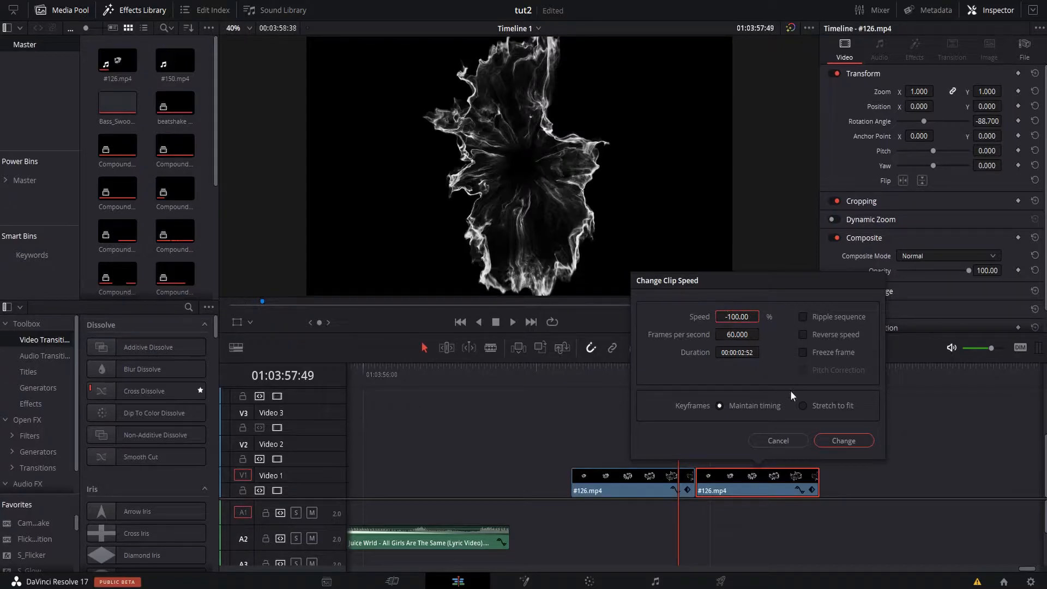
left_click(843, 440)
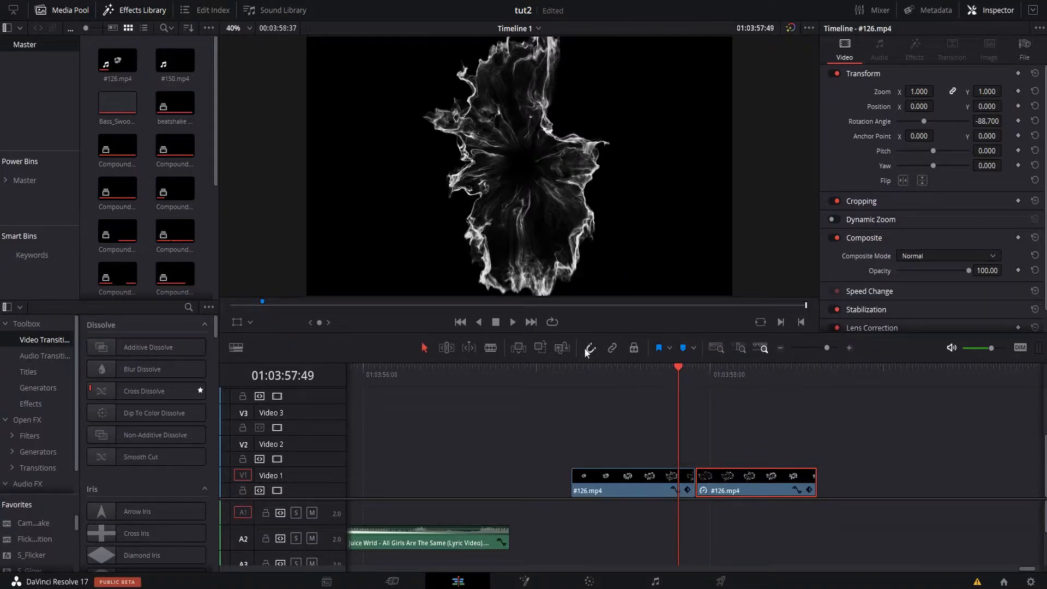
left_click(763, 375)
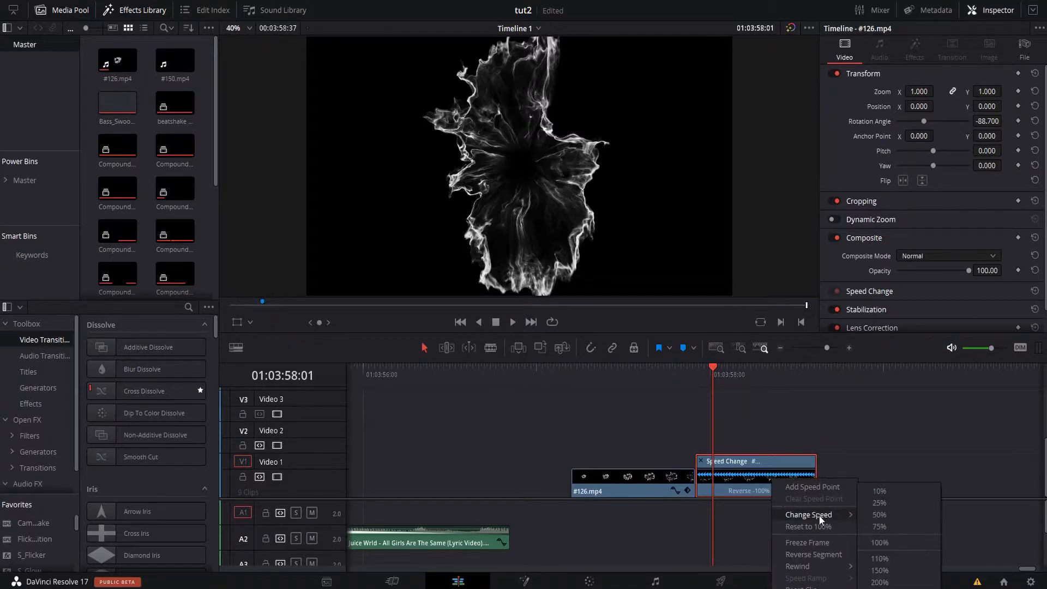
mouse_move(879, 571)
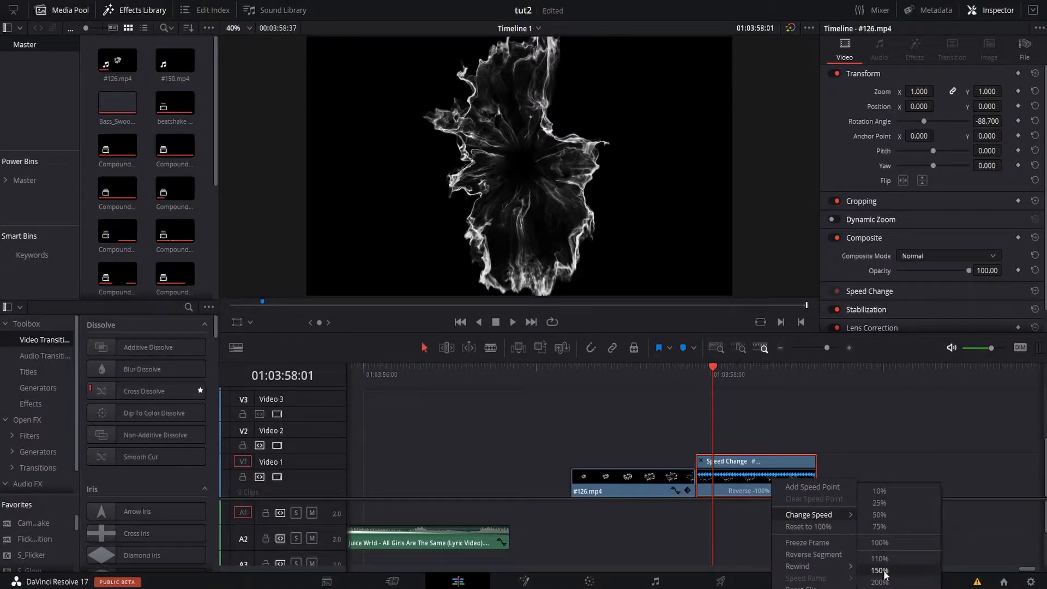
Speed the reversed smoke piece to 150% and move both smoke pieces onto V2.
left_click(881, 569)
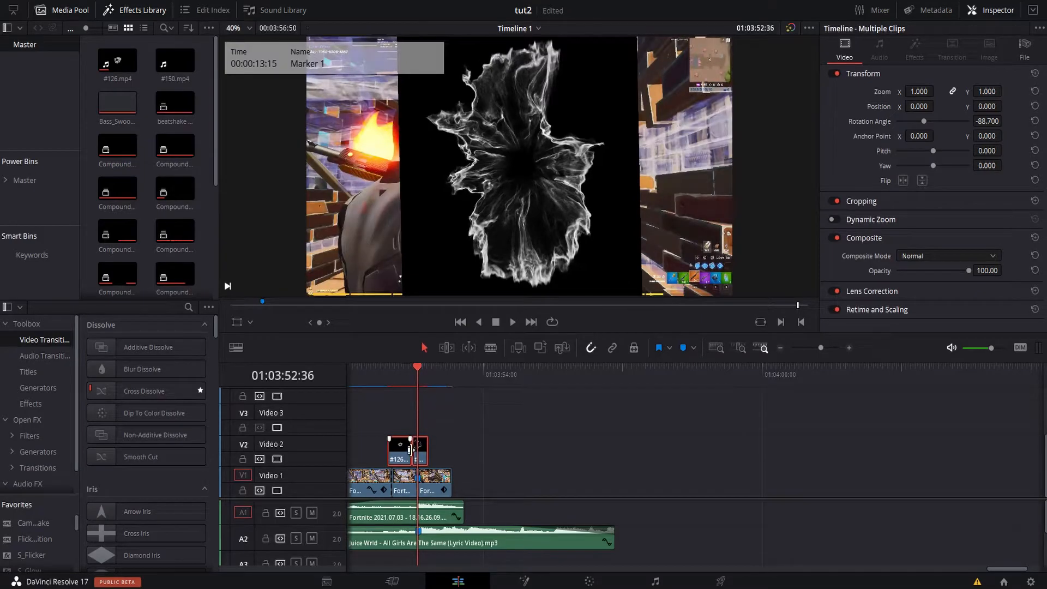
Set both #126.mp4 smoke clips to the Add composite mode and preview the result.
left_click(948, 256)
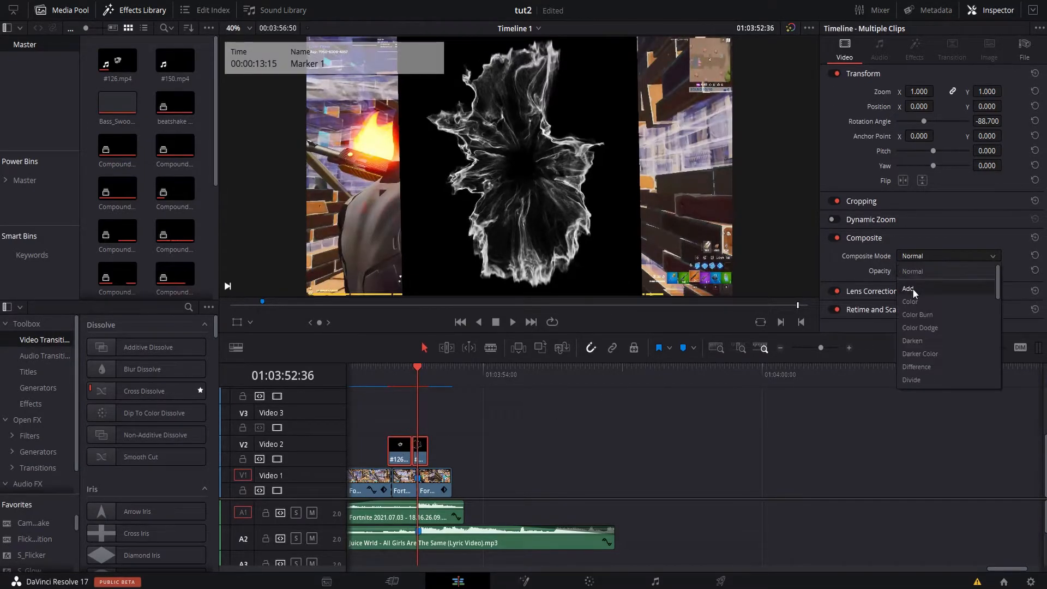
left_click(909, 287)
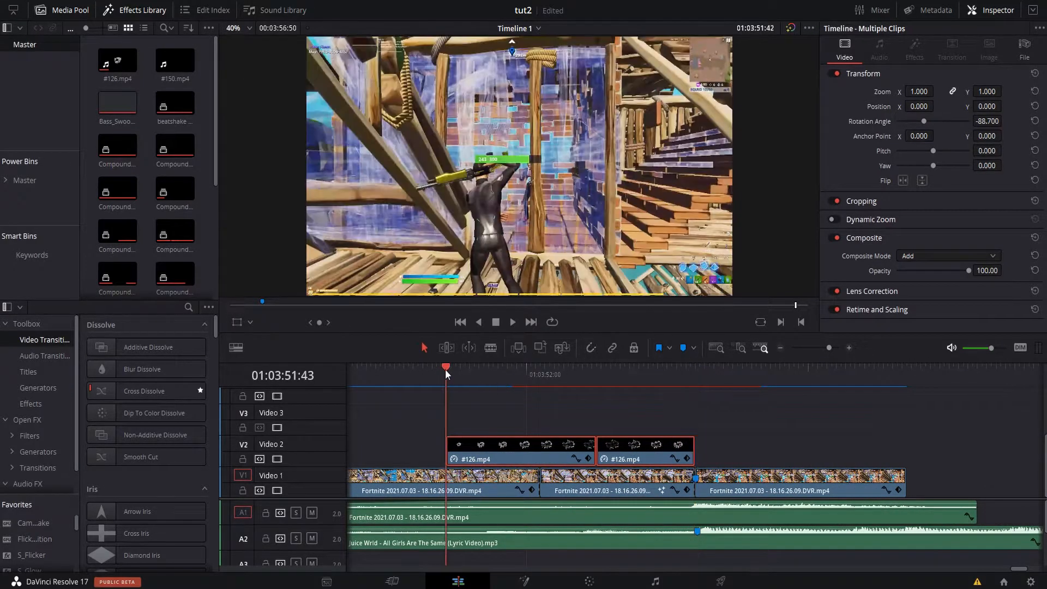
left_click(605, 366)
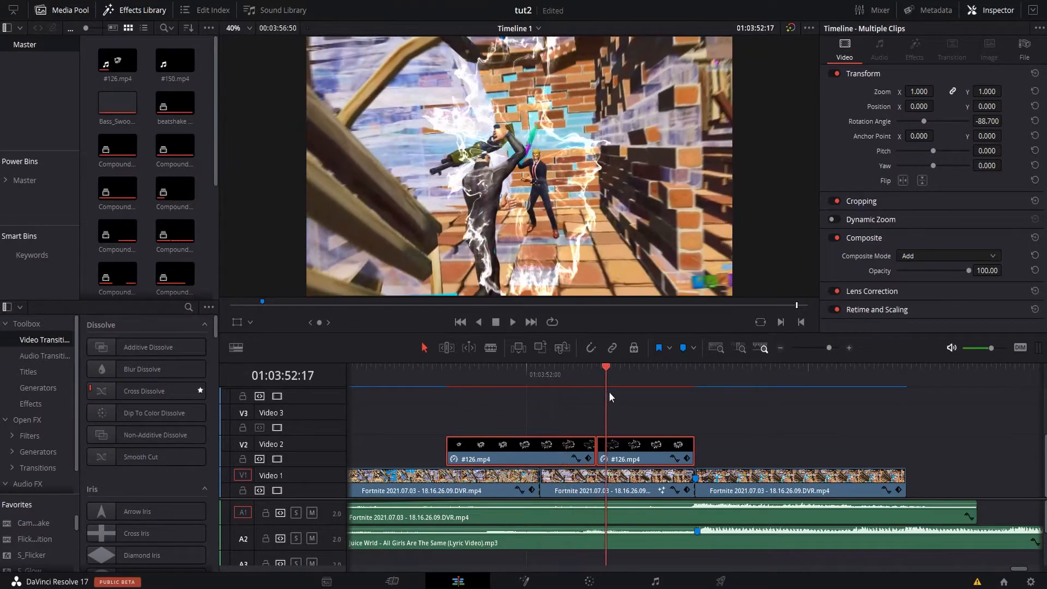
left_click(699, 374)
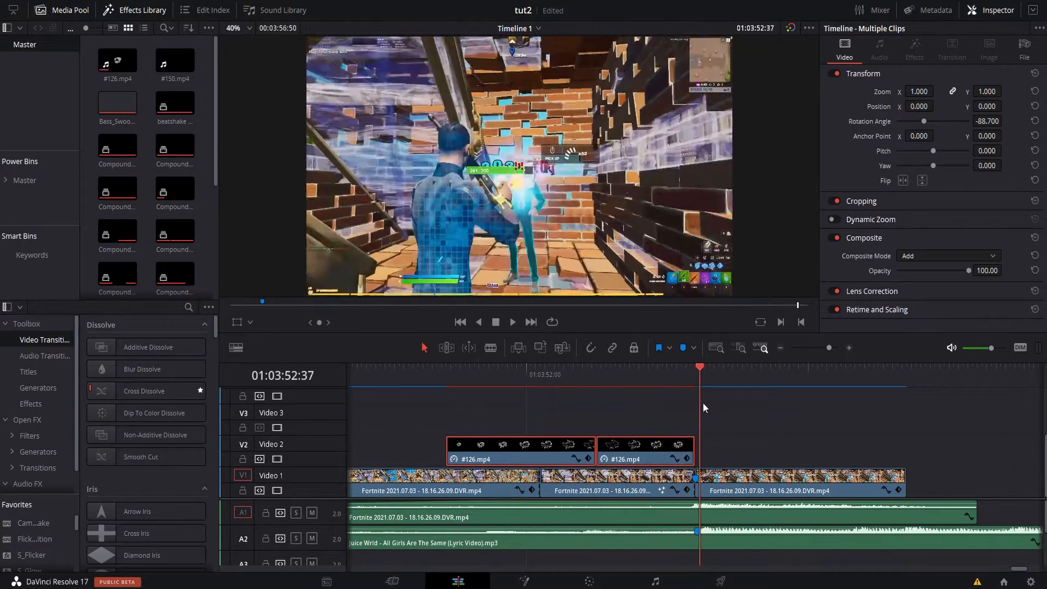
left_click(512, 367)
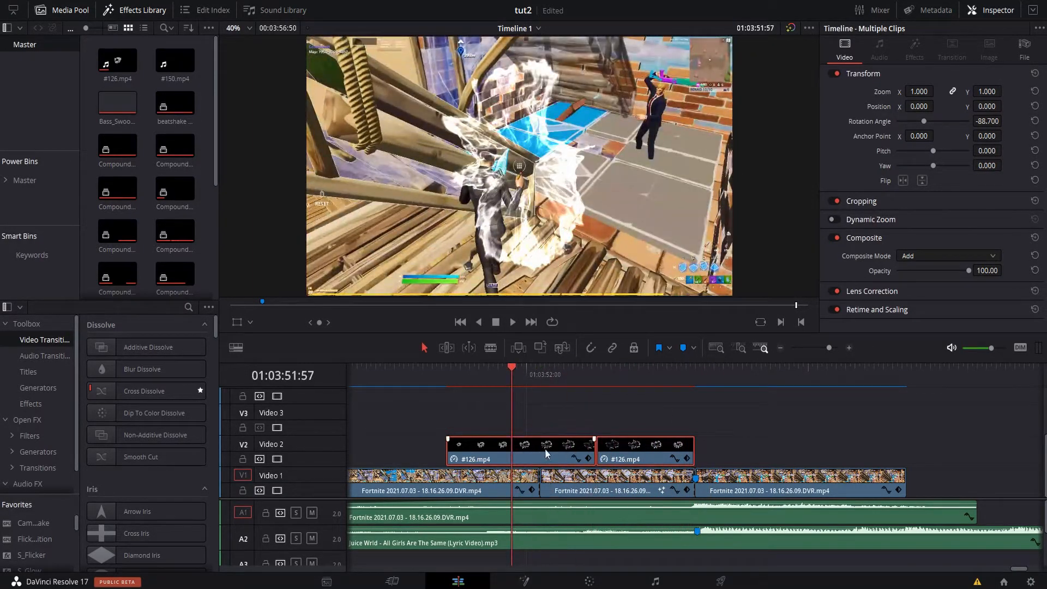
left_click(451, 375)
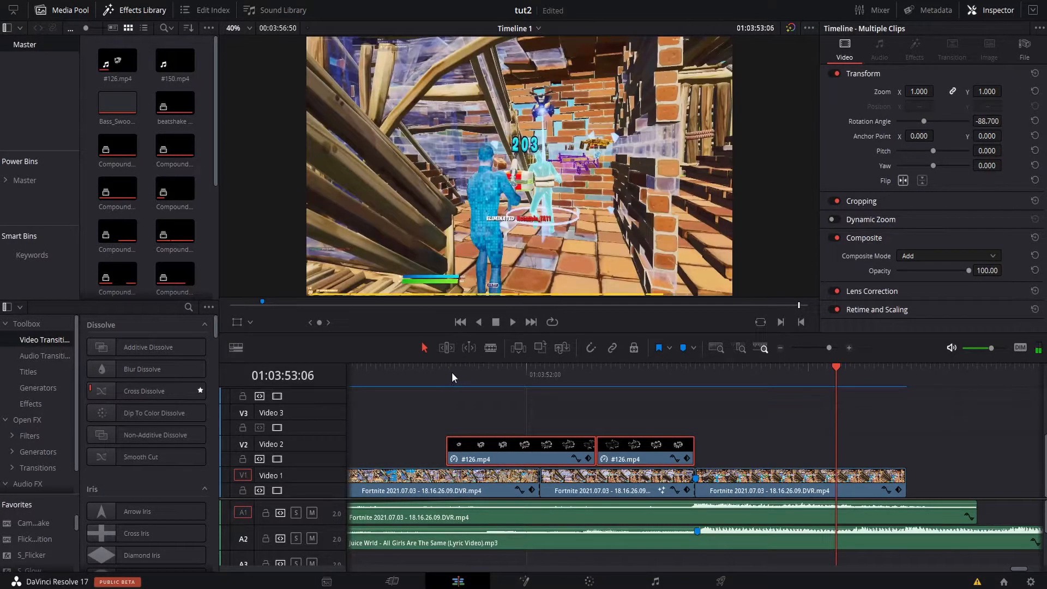
left_click(380, 375)
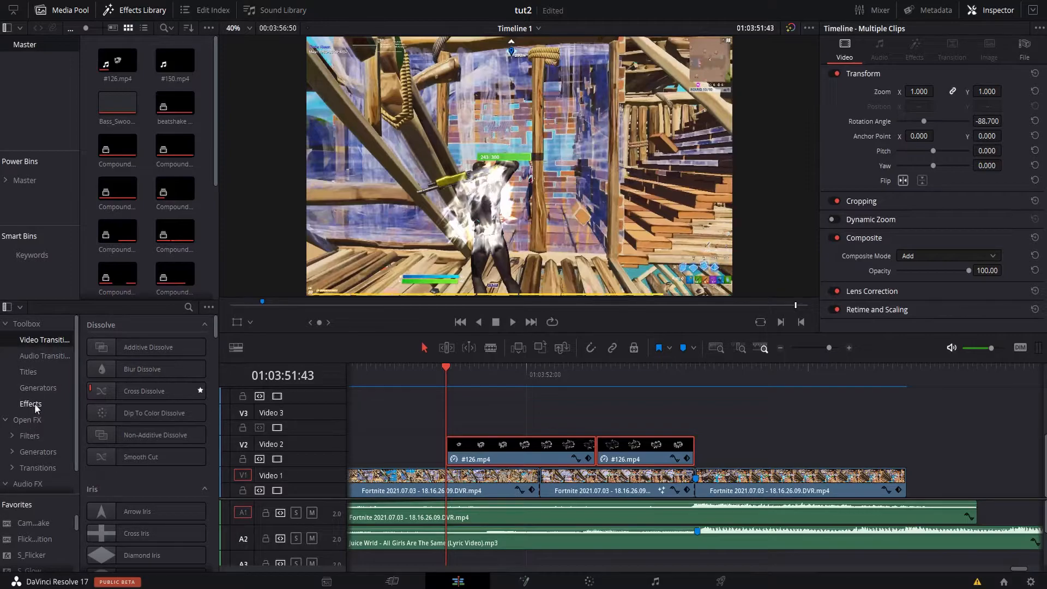
Drop an Adjustment Clip onto V3 spanning the smoke overlays.
left_click(31, 403)
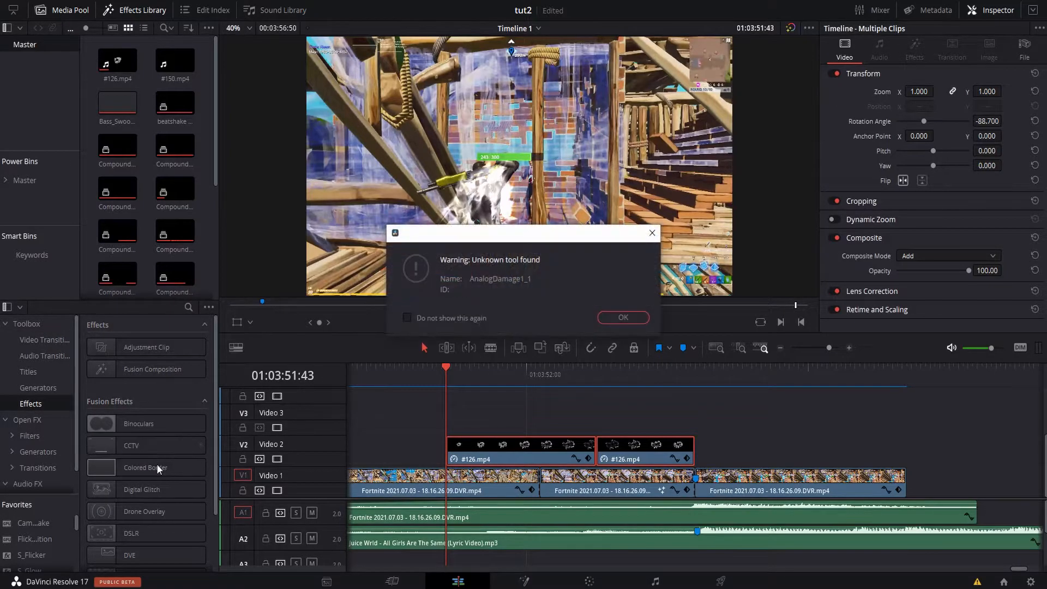
left_click(622, 318)
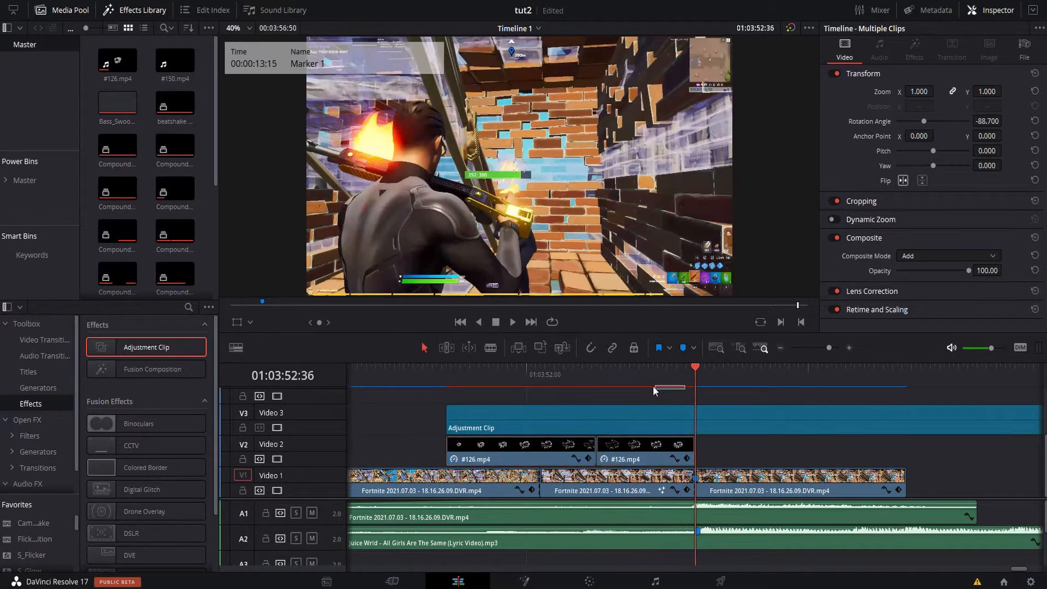
left_click(459, 385)
type("look")
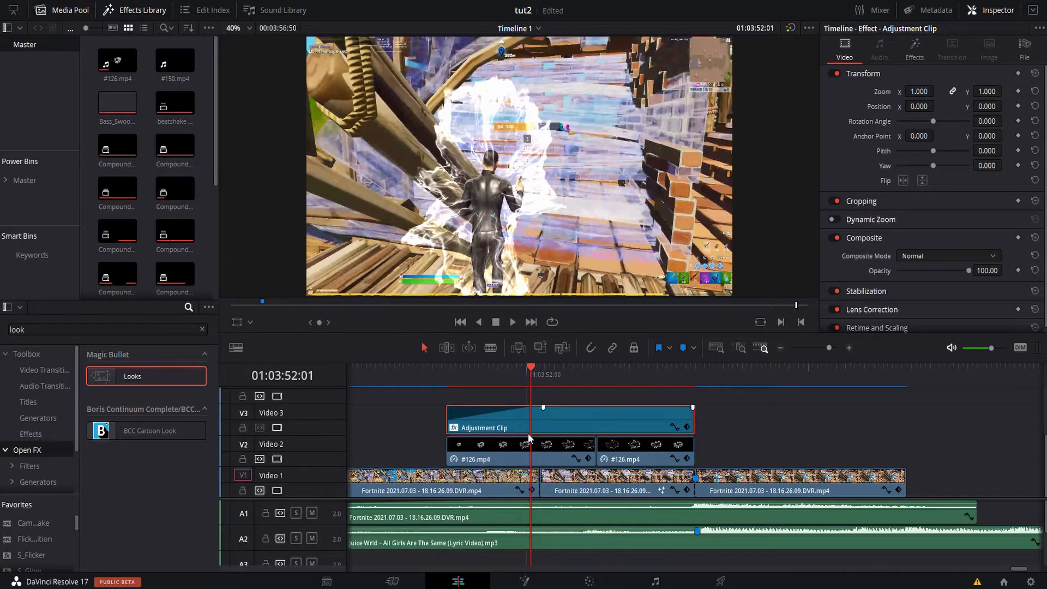
Apply the Looks Open FX to the adjustment clip and launch its editor.
left_click(914, 48)
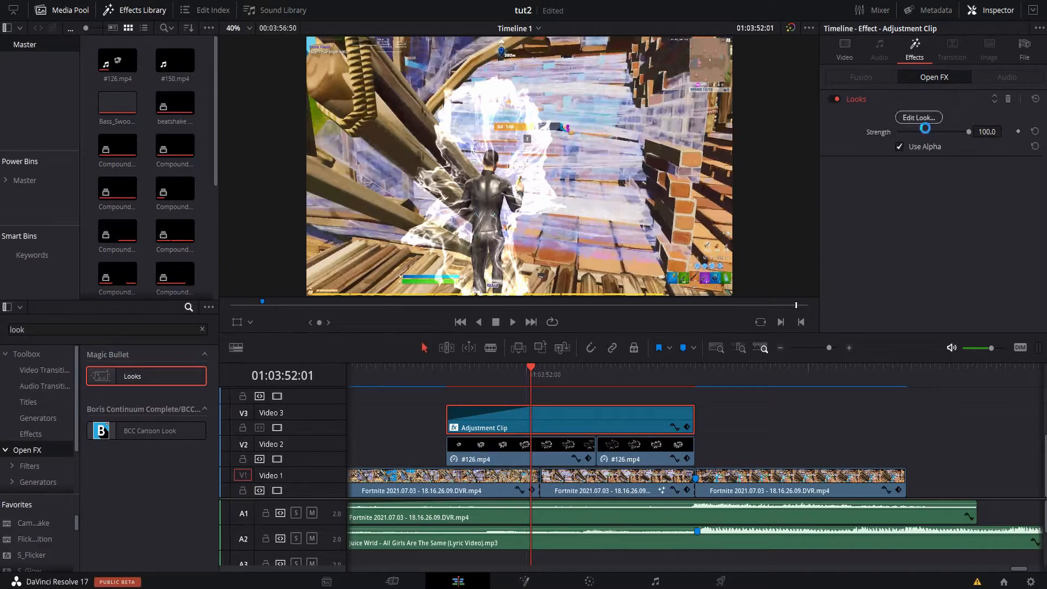
left_click(919, 116)
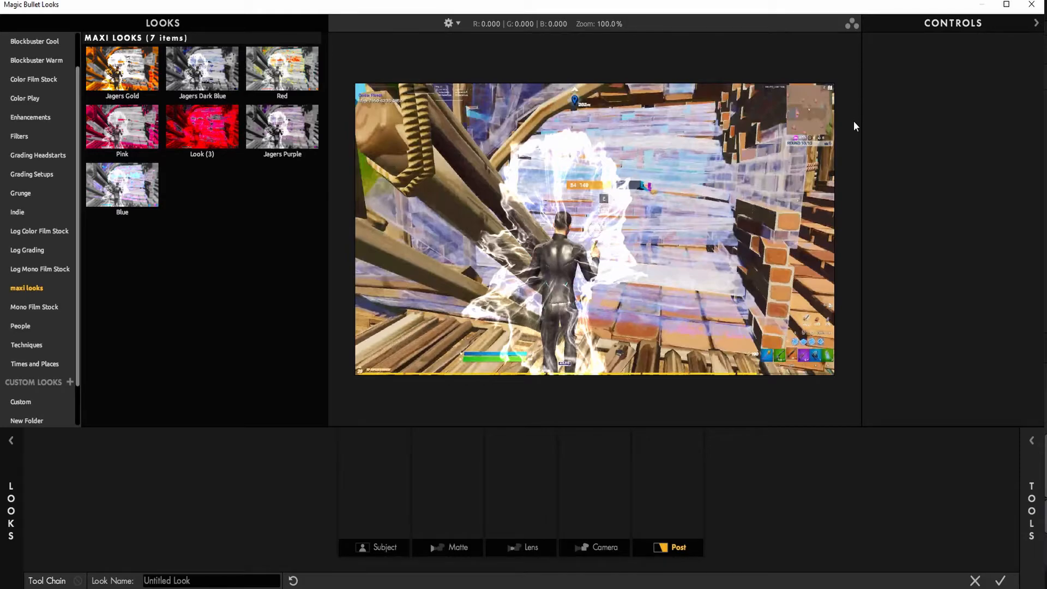
mouse_move(262, 190)
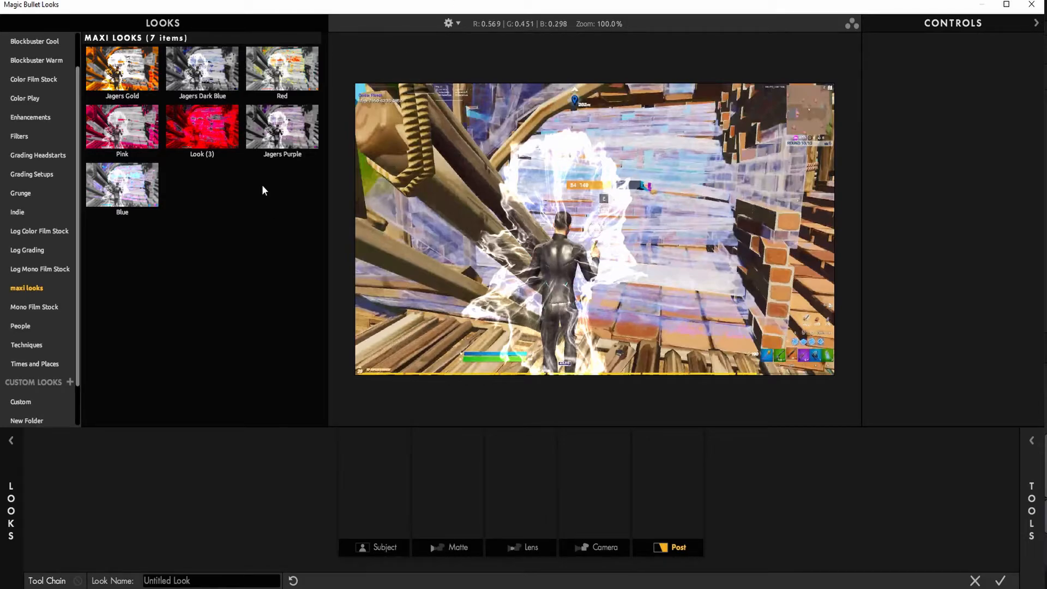
Apply the Jagers Purple preset from maxi looks and inspect its HSL Colors.
left_click(281, 126)
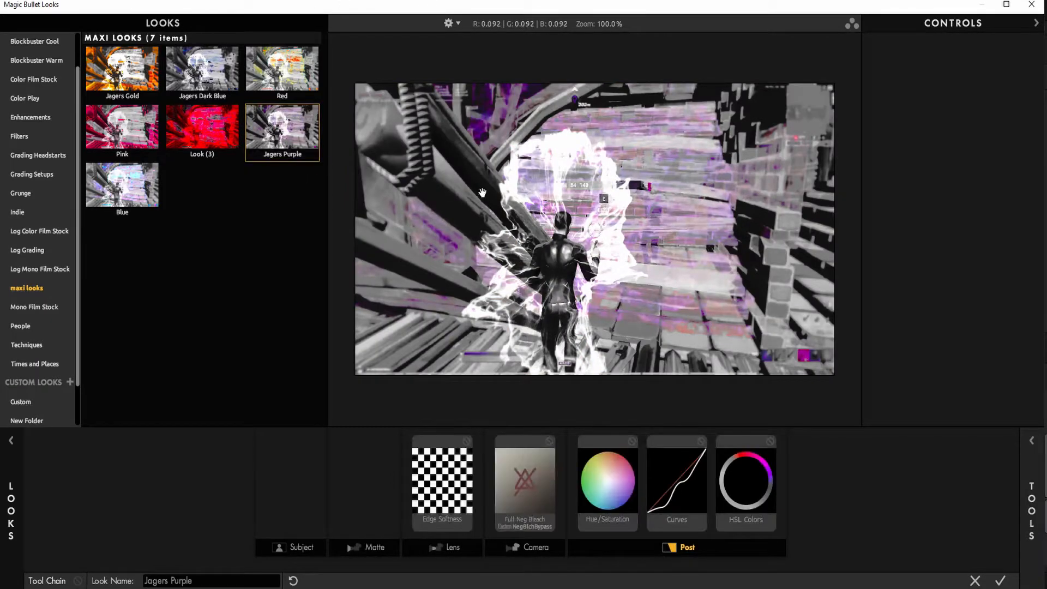
left_click(747, 483)
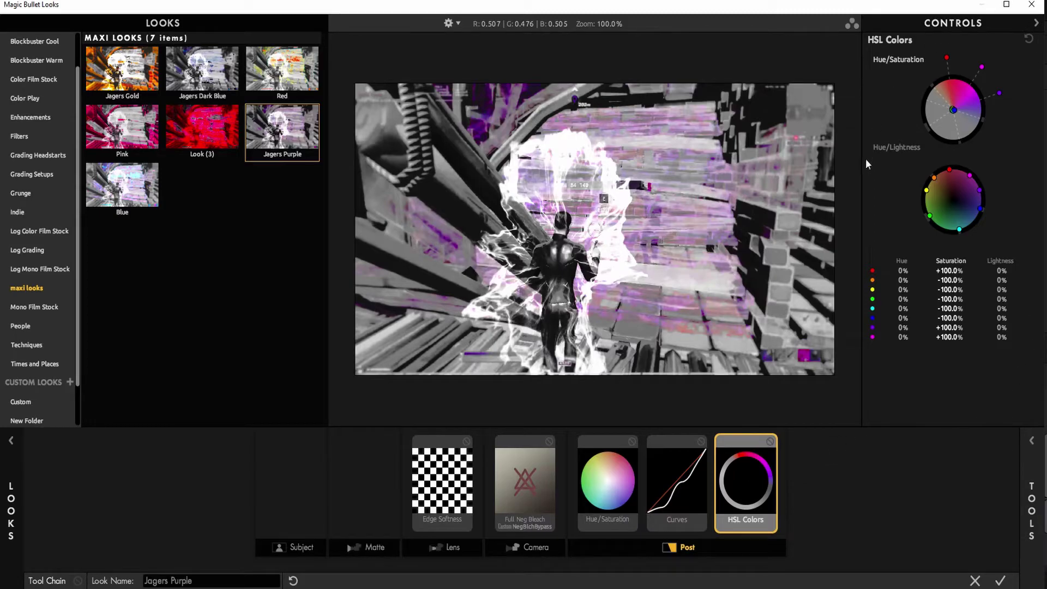
mouse_move(680, 510)
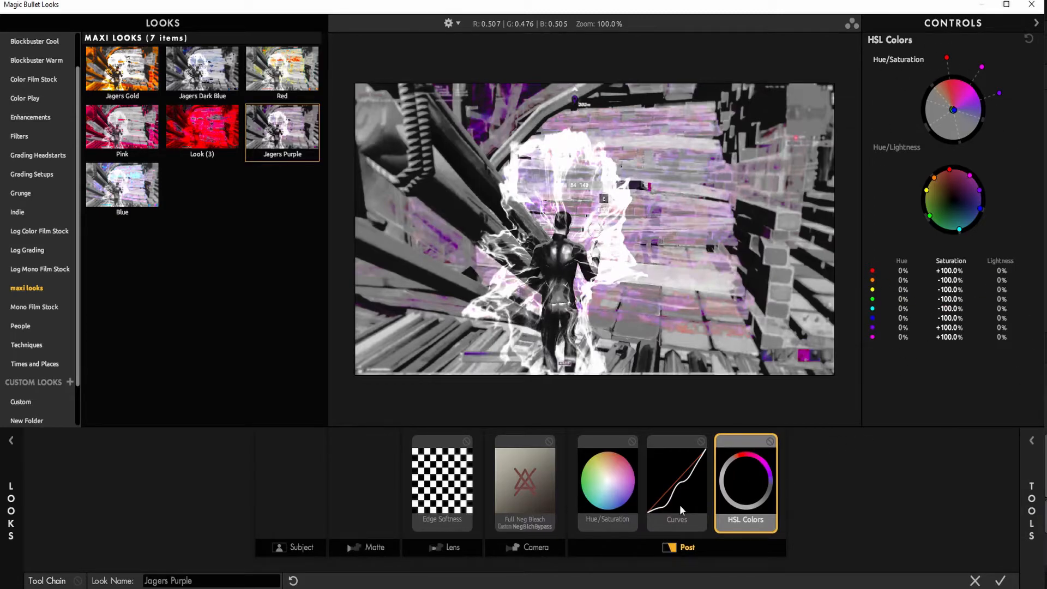
left_click(677, 483)
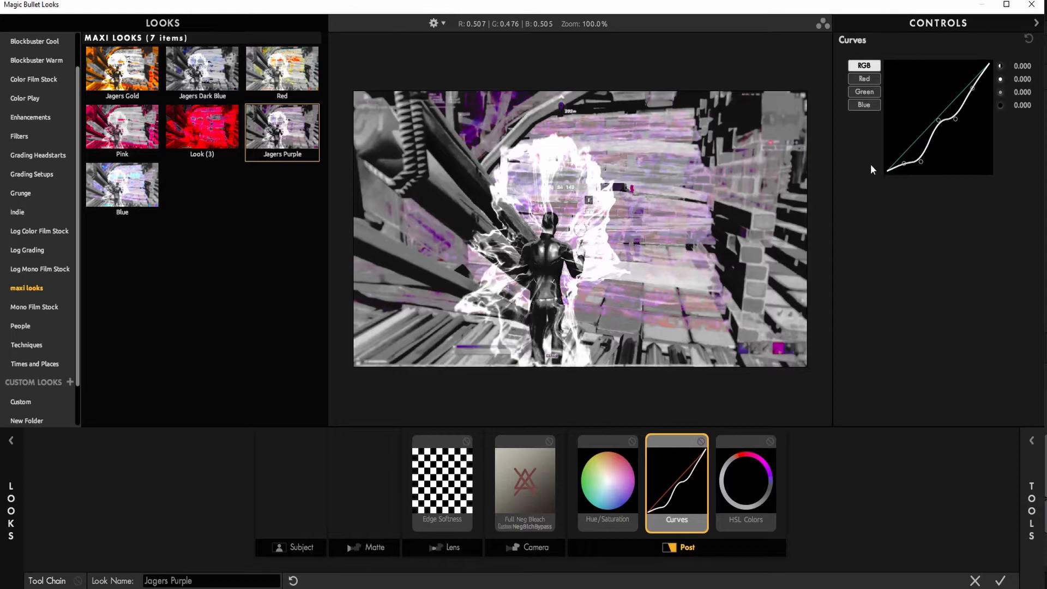
left_click(864, 78)
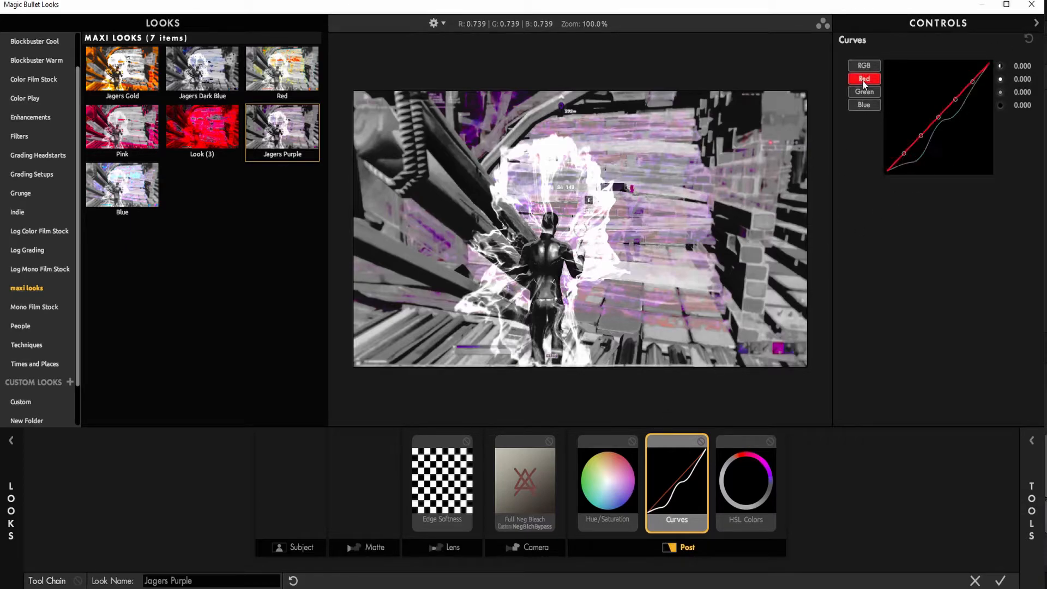
left_click(864, 91)
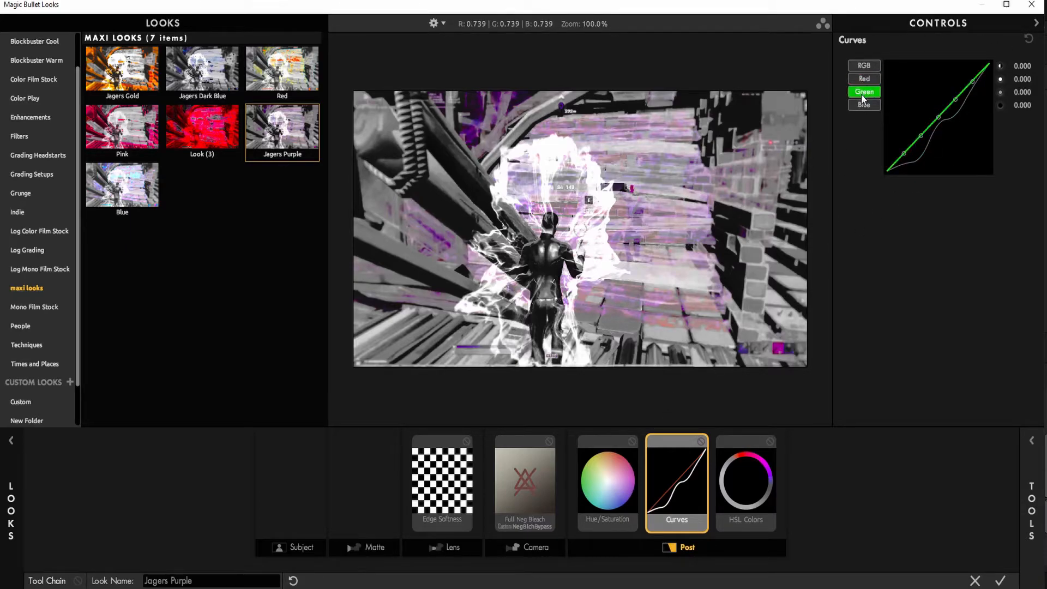
left_click(864, 104)
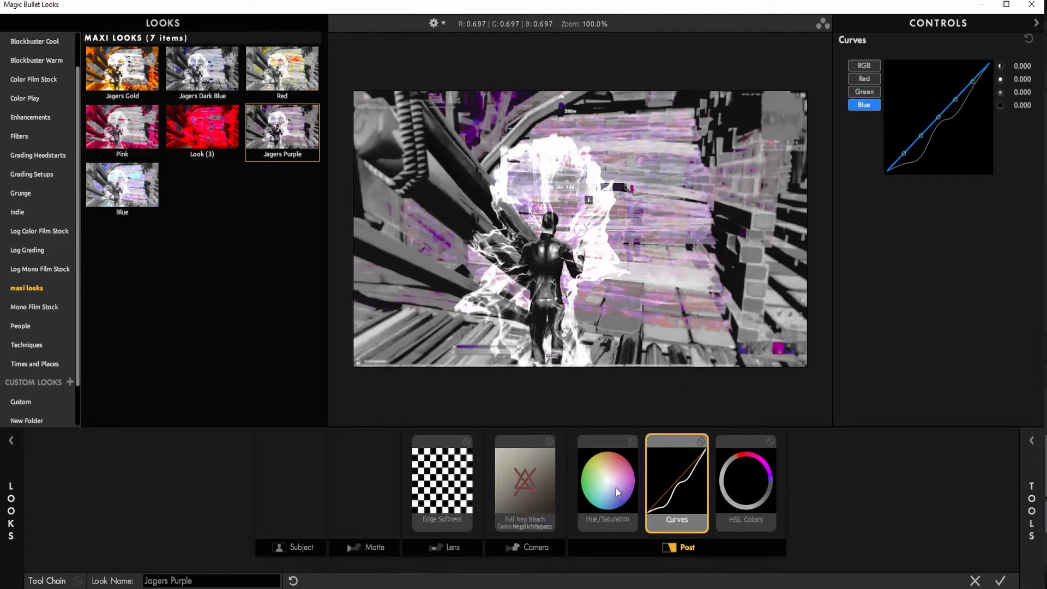
left_click(607, 482)
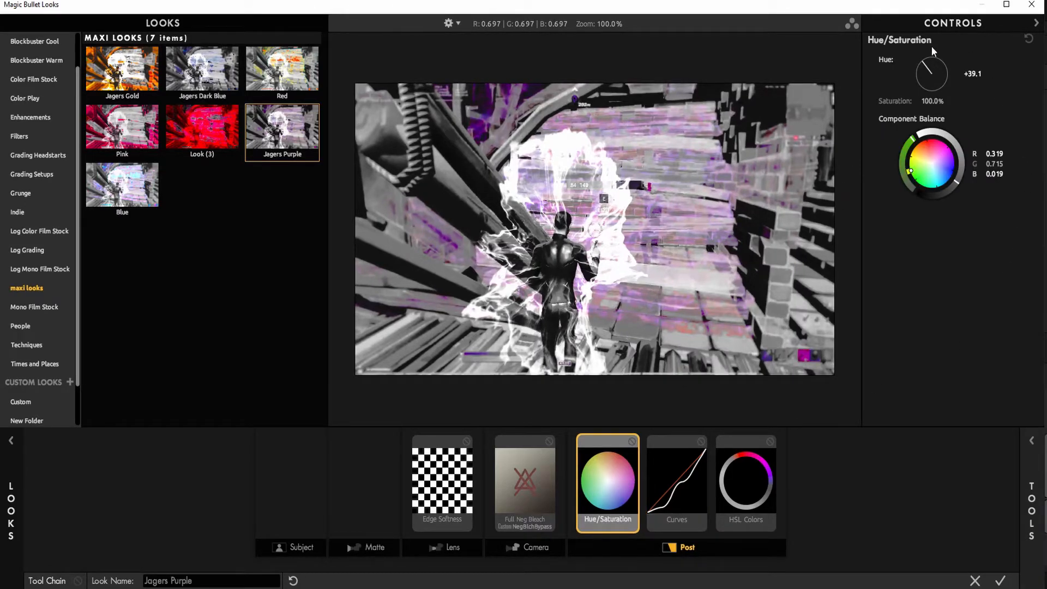
left_click(525, 482)
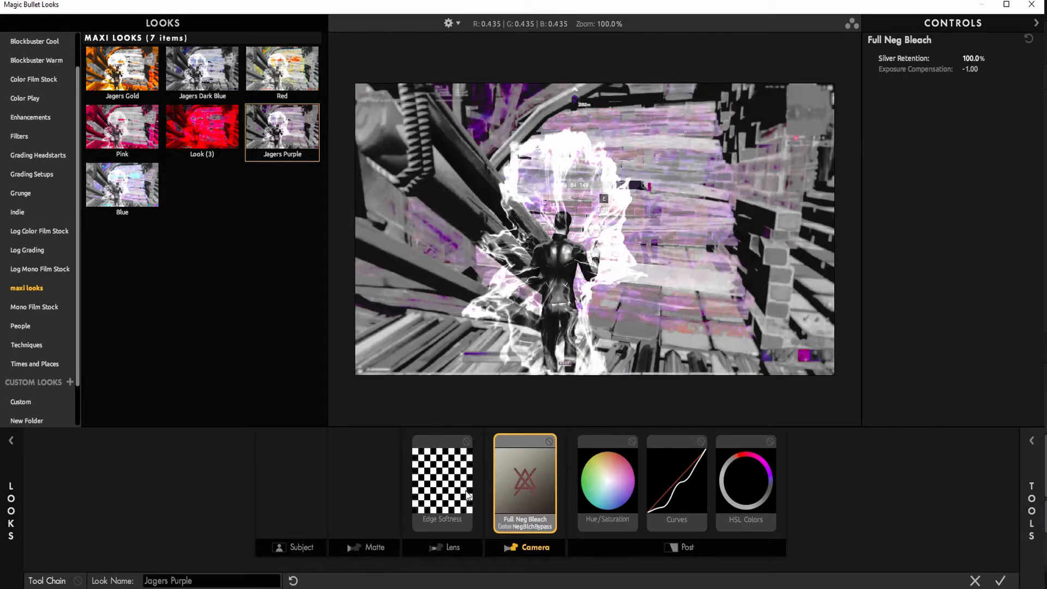
left_click(442, 482)
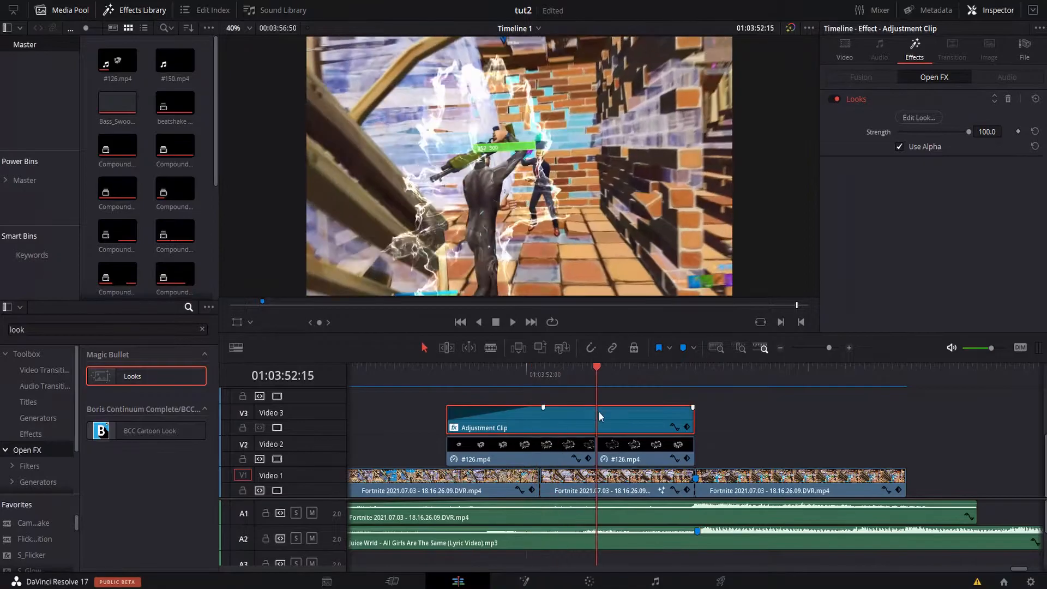
Review the purple look and select the second smoke overlay for the S_HueSatBright effect.
left_click(676, 375)
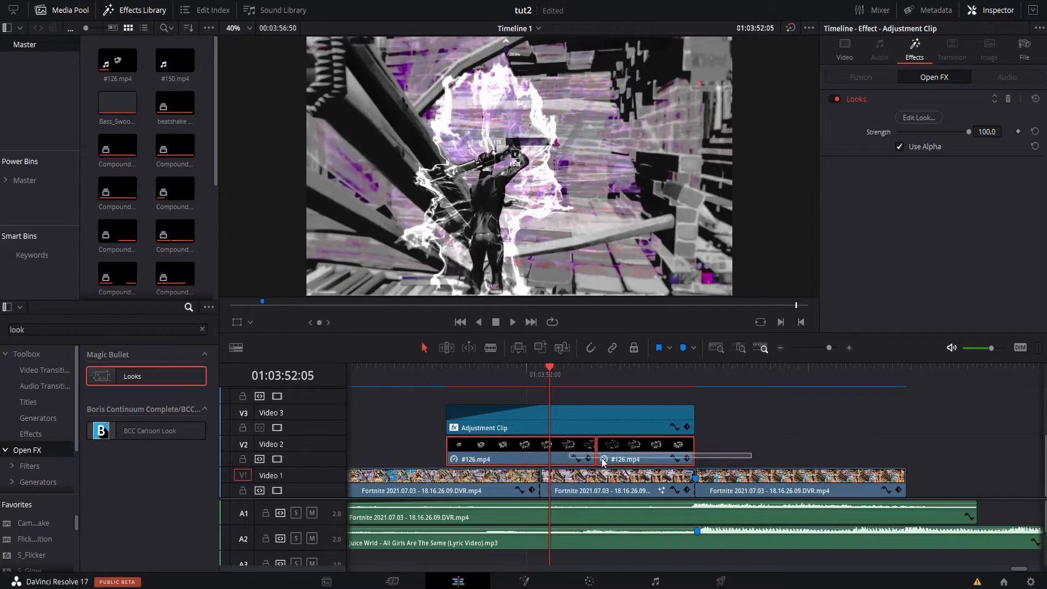
left_click(644, 459)
type("hue")
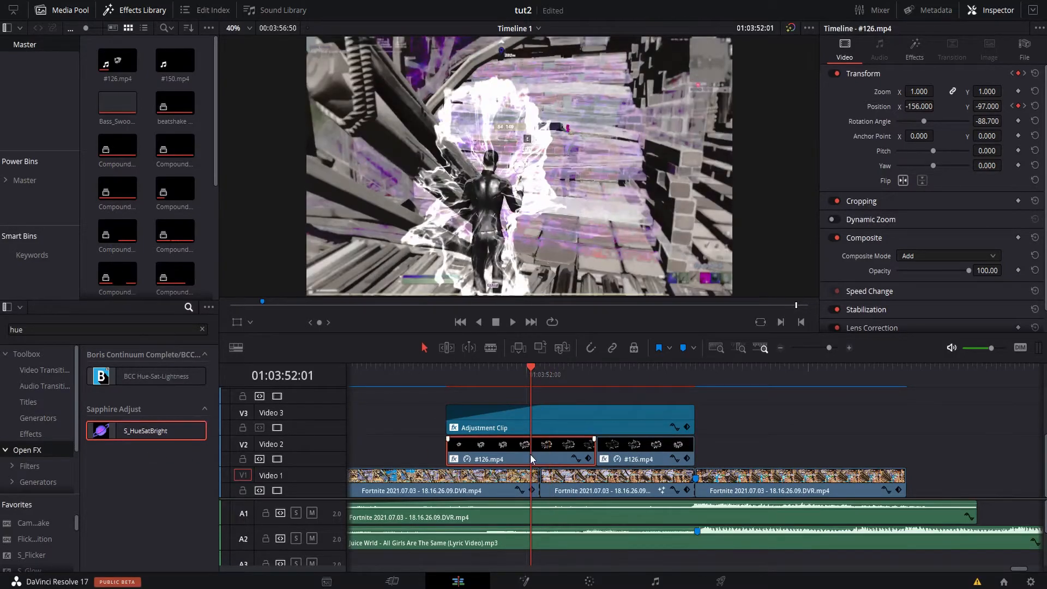
Set a light purple Scale Colors tint in S_HueSatBright on the smoke overlay clips.
left_click(914, 48)
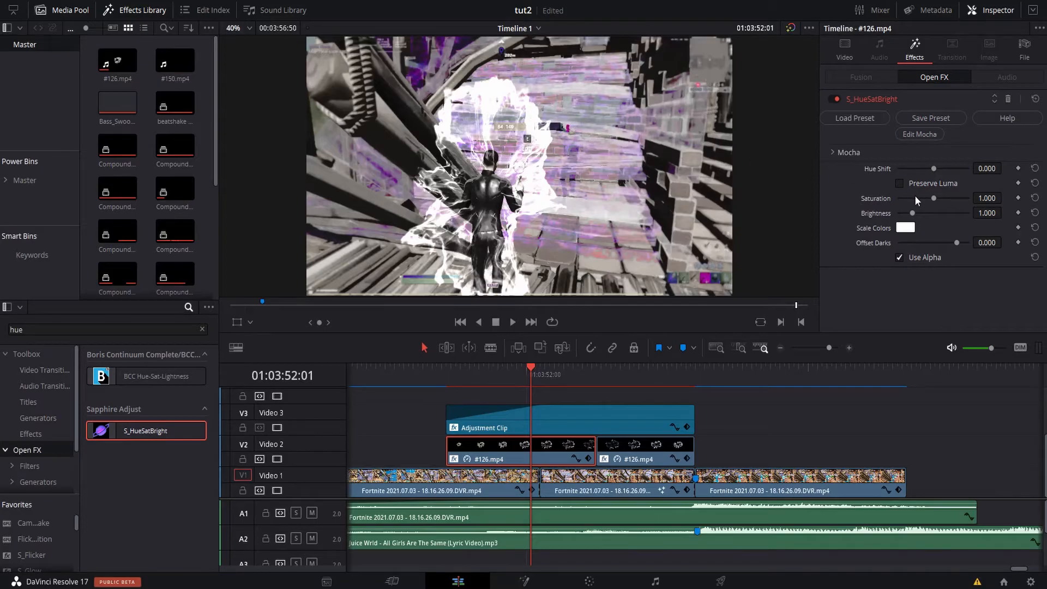
left_click(906, 228)
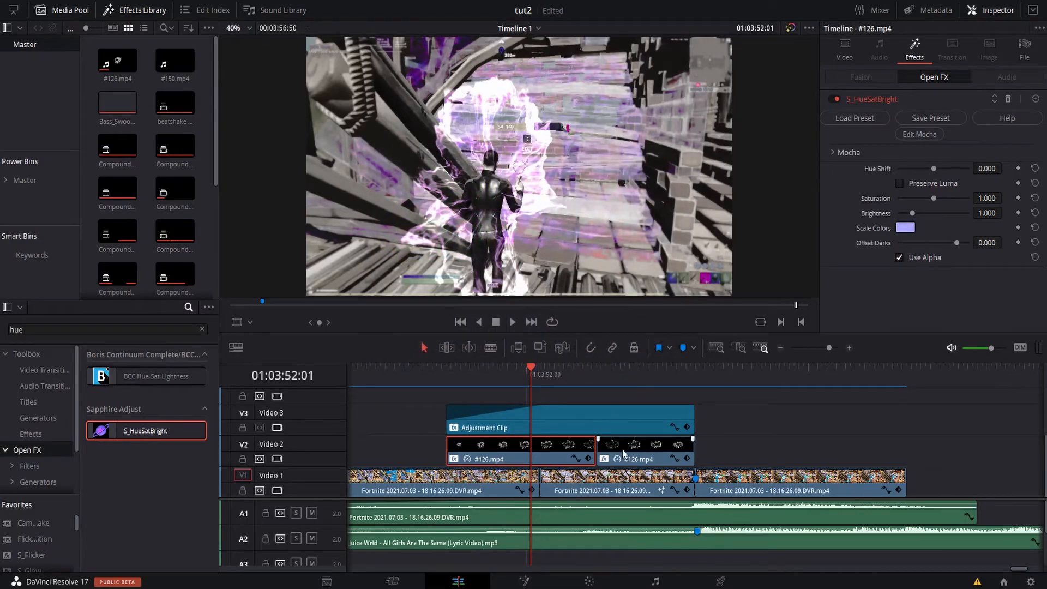
left_click(906, 228)
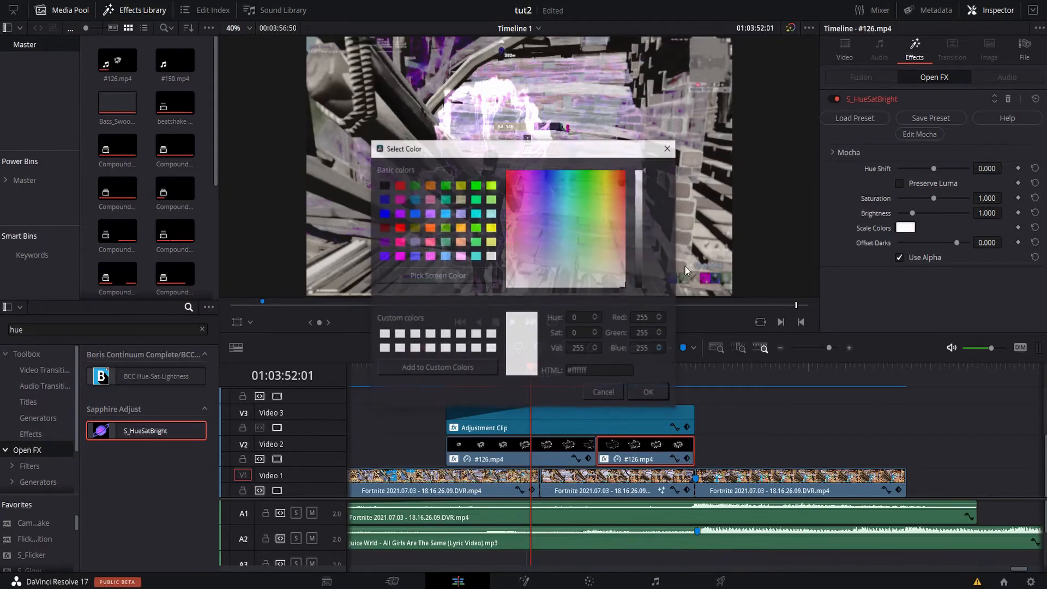
left_click(647, 391)
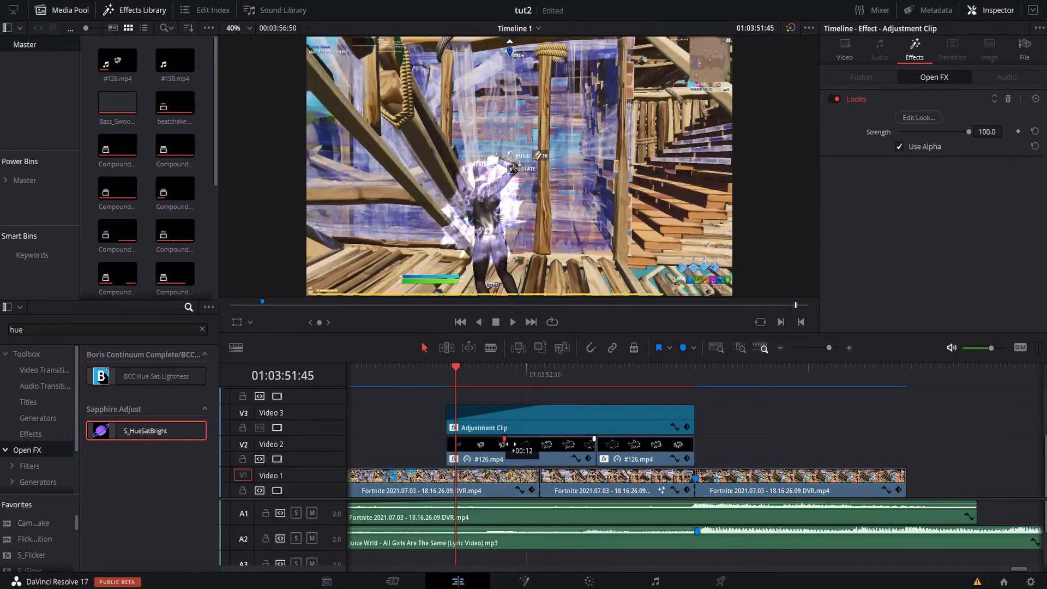
left_click(508, 374)
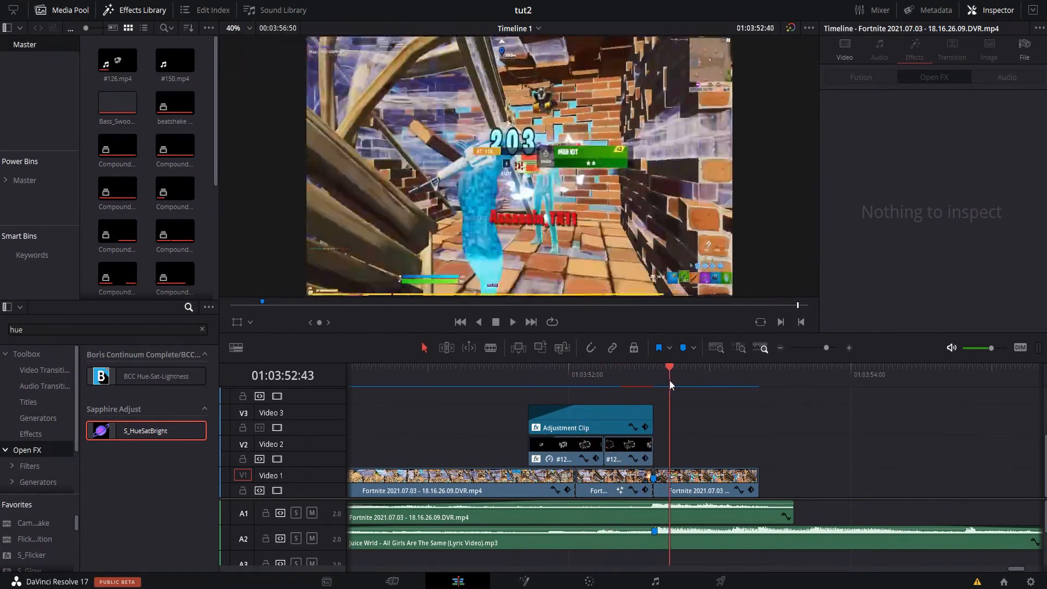
left_click(498, 368)
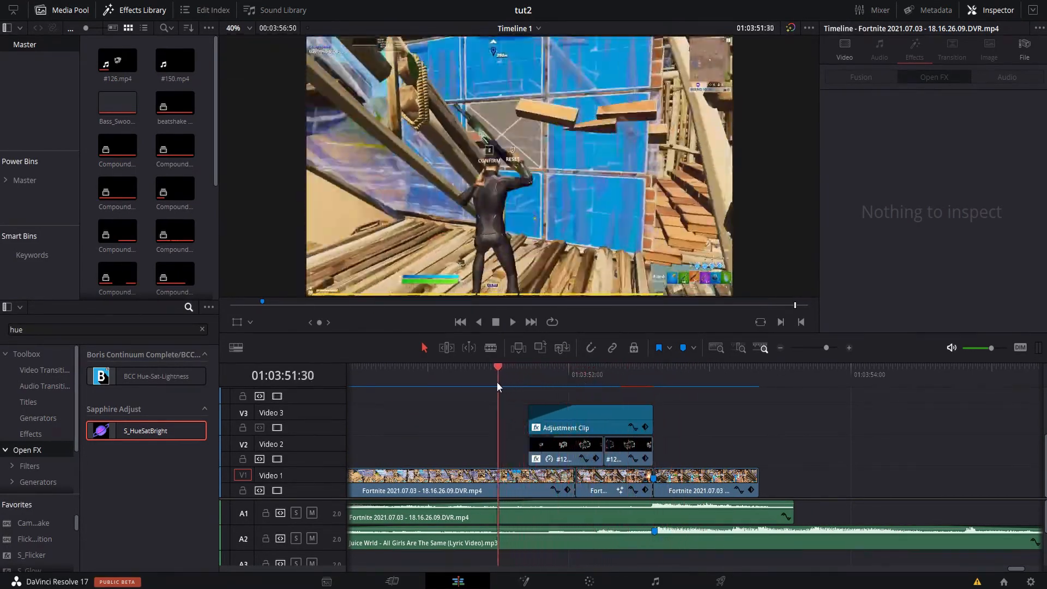